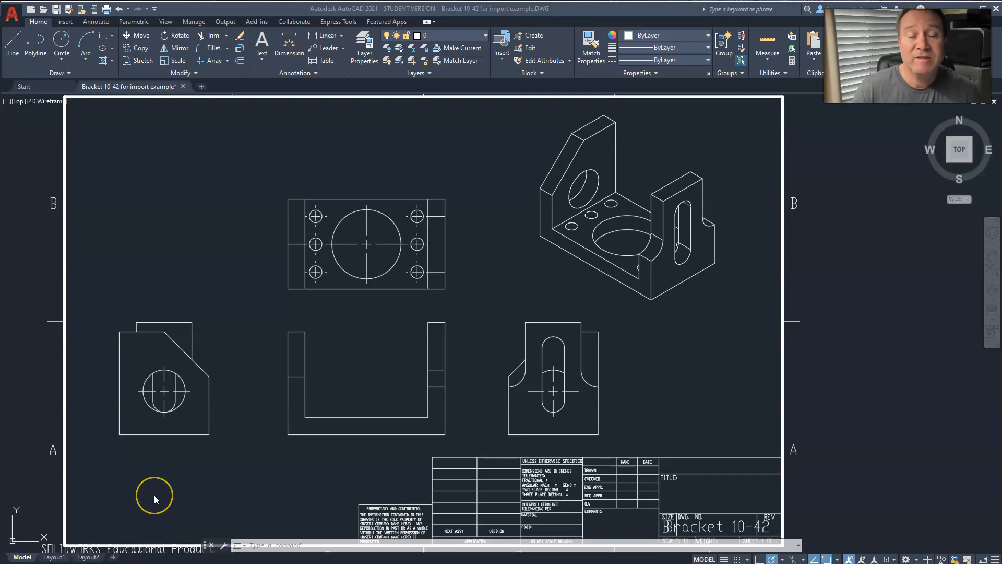
mouse_move(159, 499)
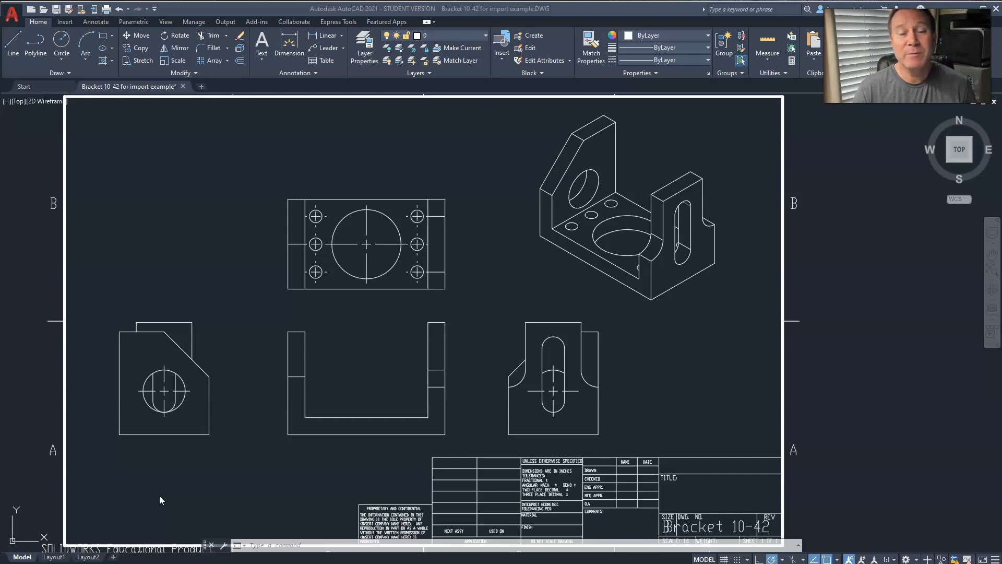
mouse_move(164, 500)
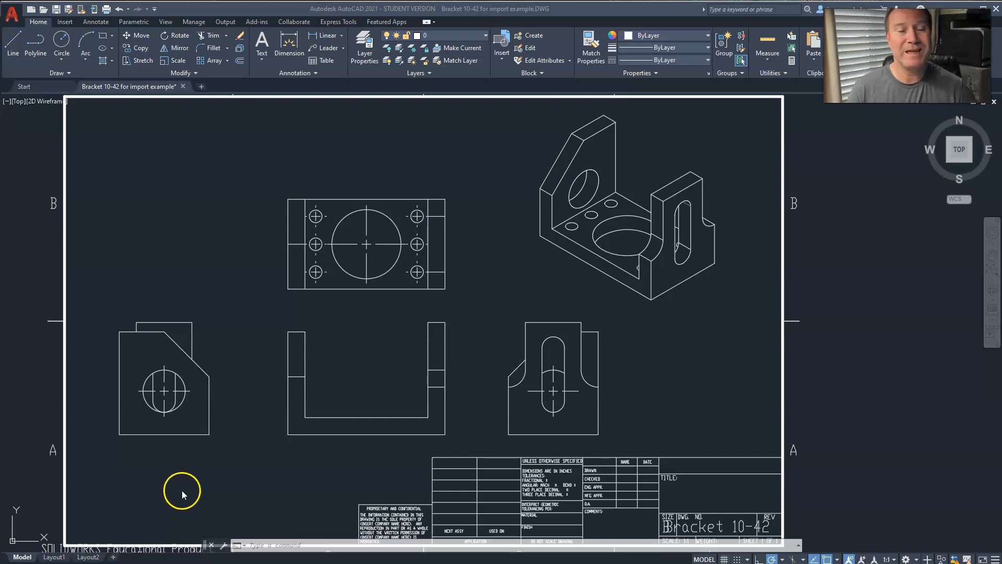
mouse_move(516, 214)
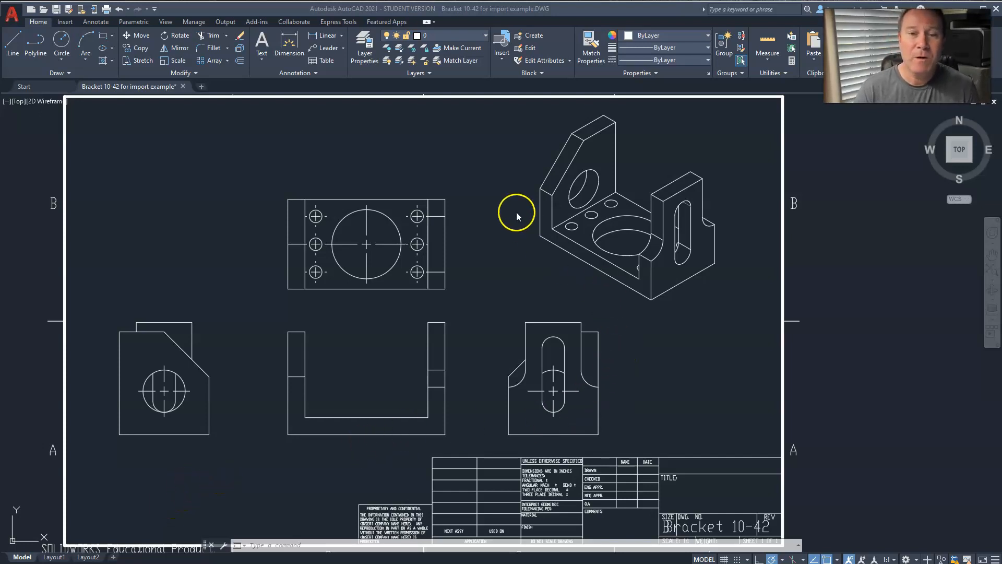
mouse_move(573, 268)
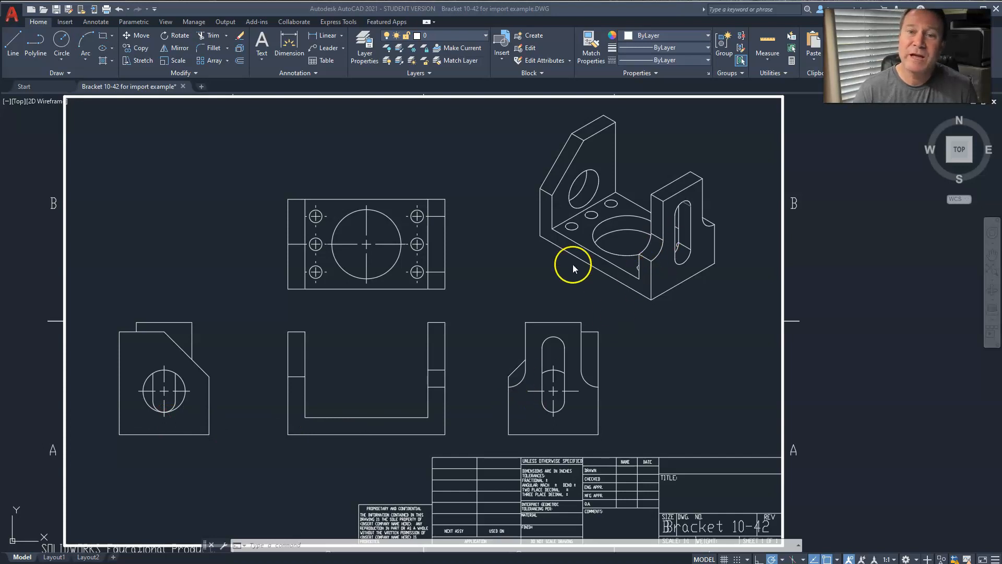
mouse_move(427, 181)
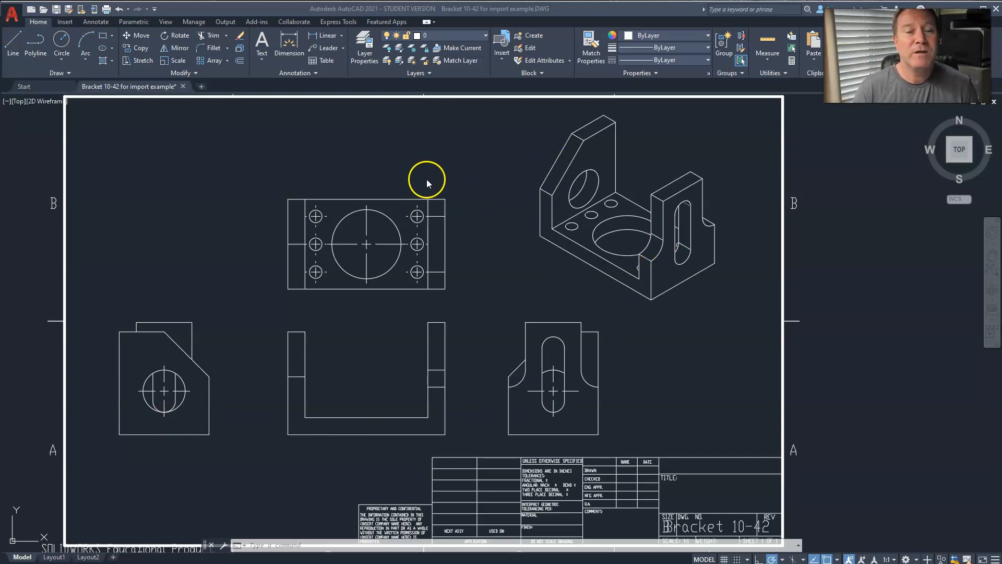
mouse_move(429, 185)
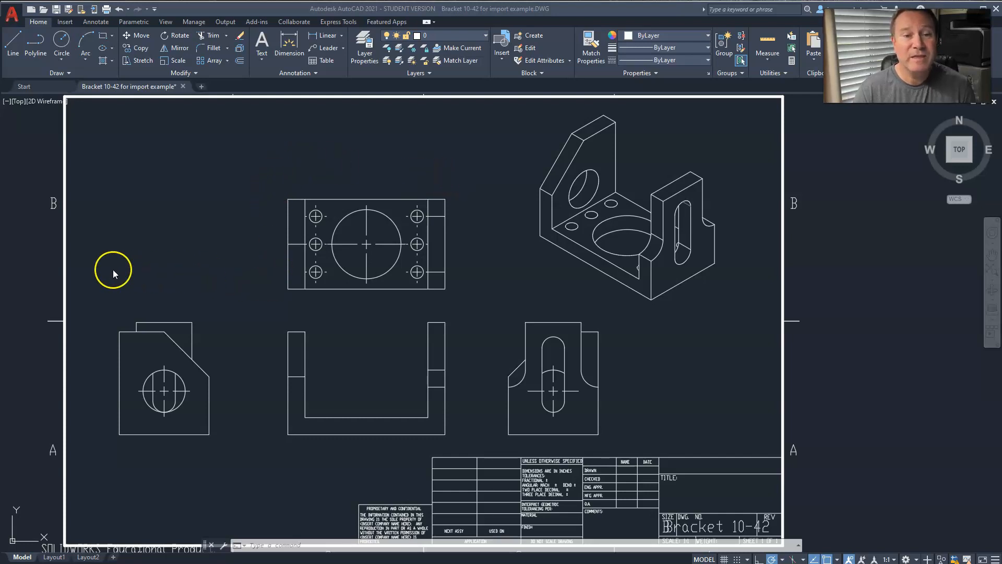
mouse_move(575, 448)
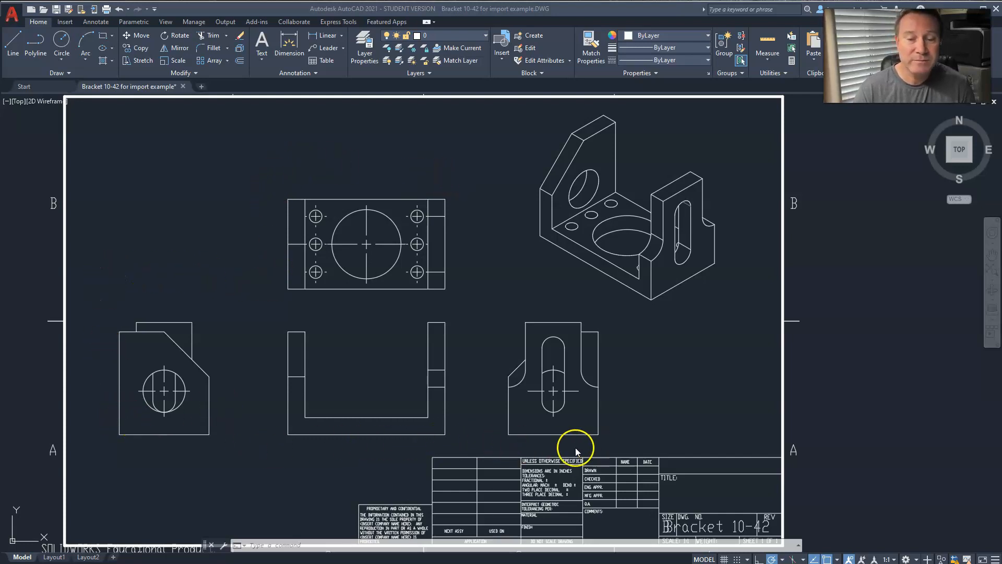
mouse_move(516, 296)
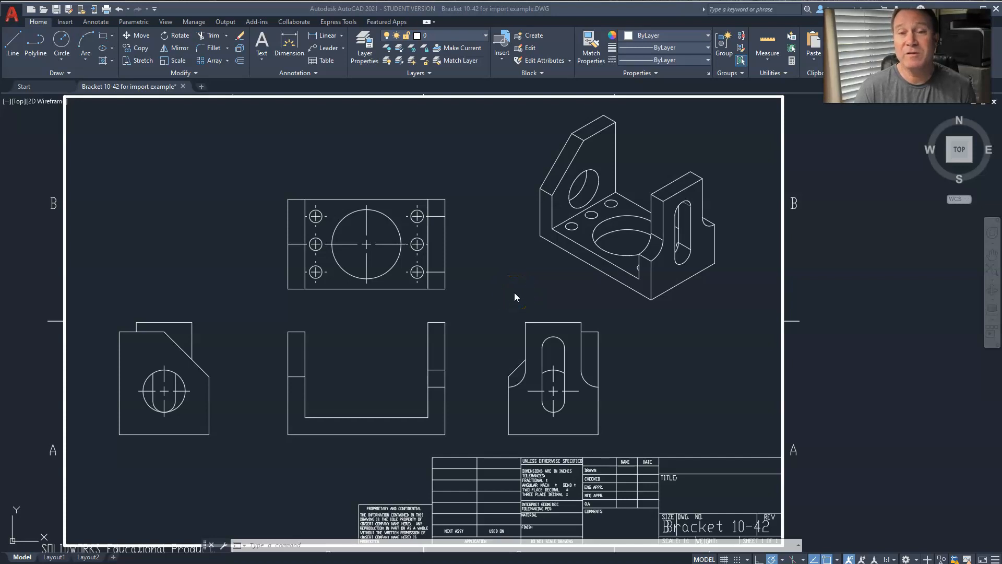
mouse_move(307, 416)
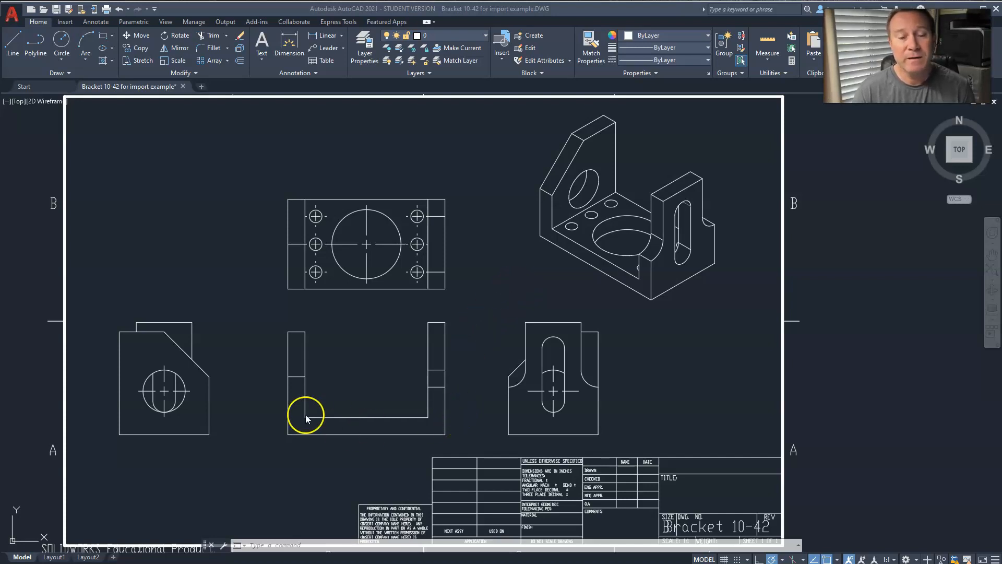
mouse_move(307, 176)
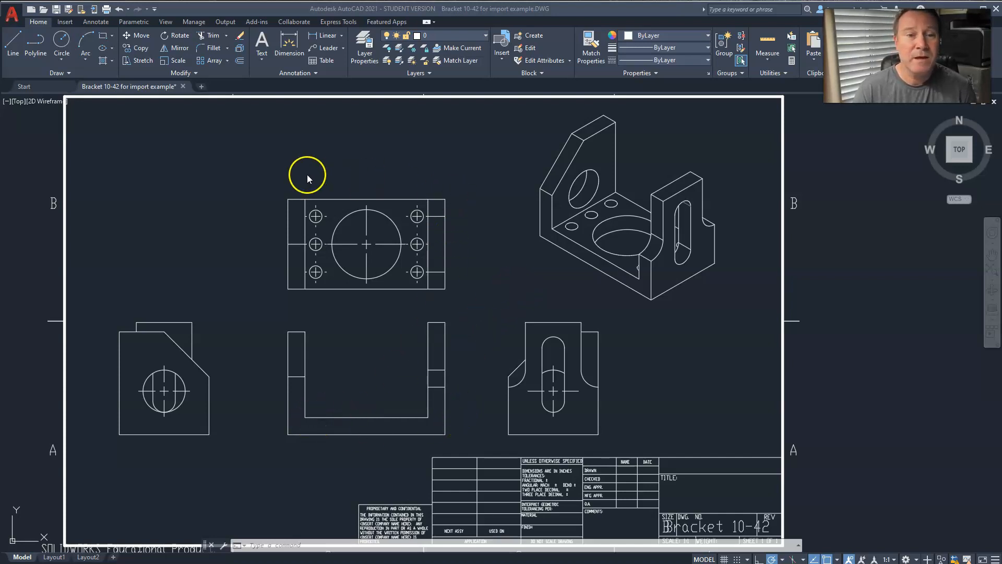
mouse_move(349, 390)
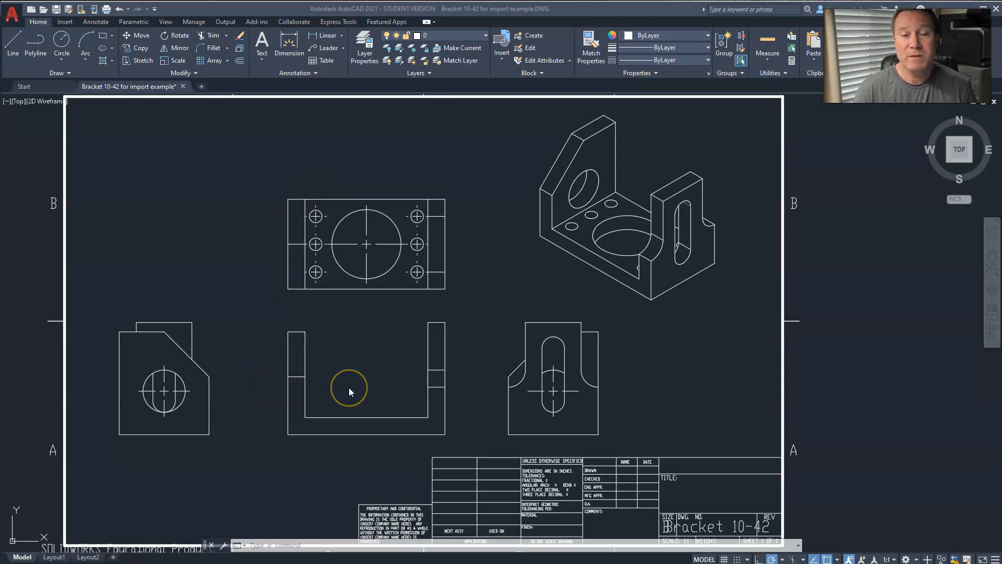
mouse_move(591, 291)
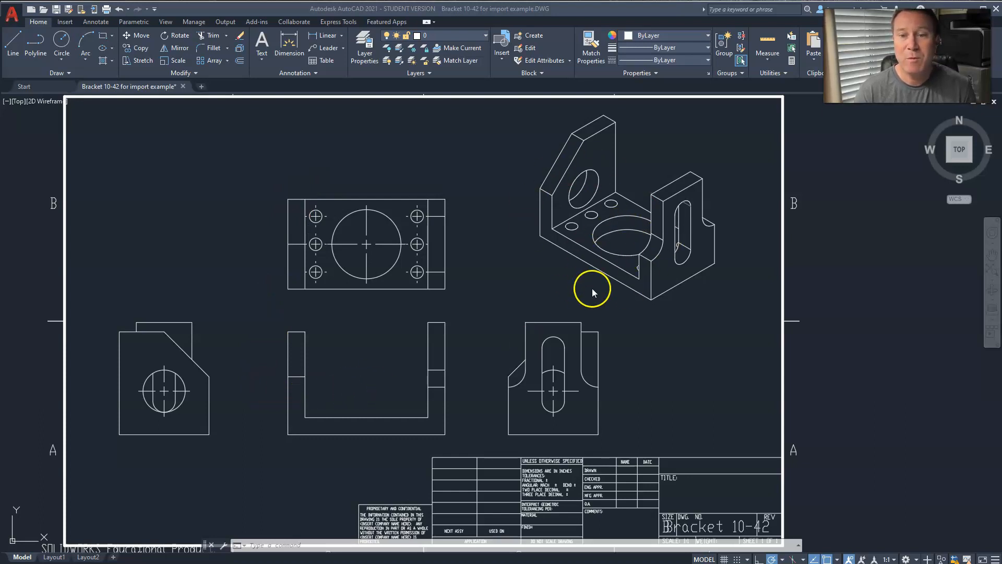
mouse_move(259, 448)
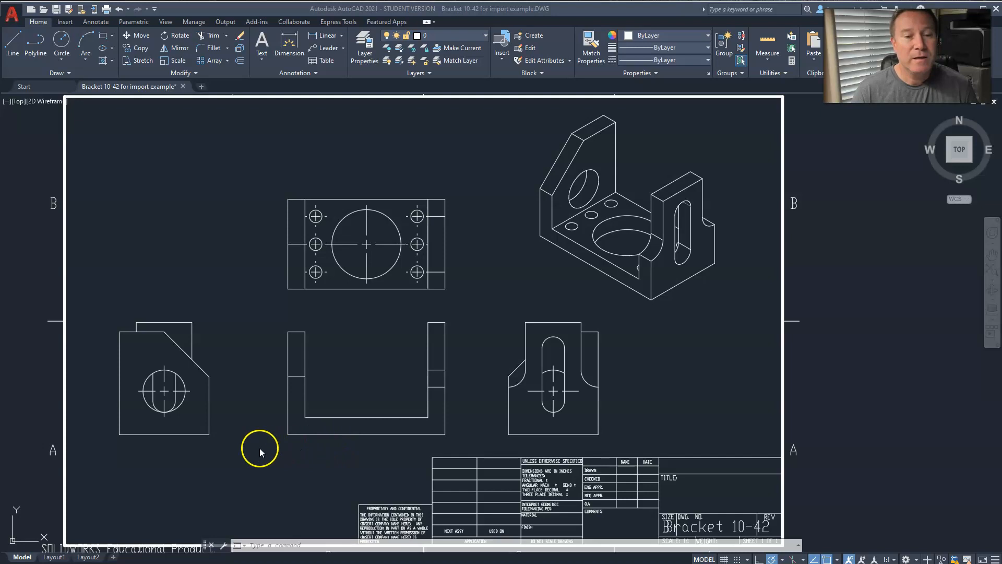
mouse_move(101, 533)
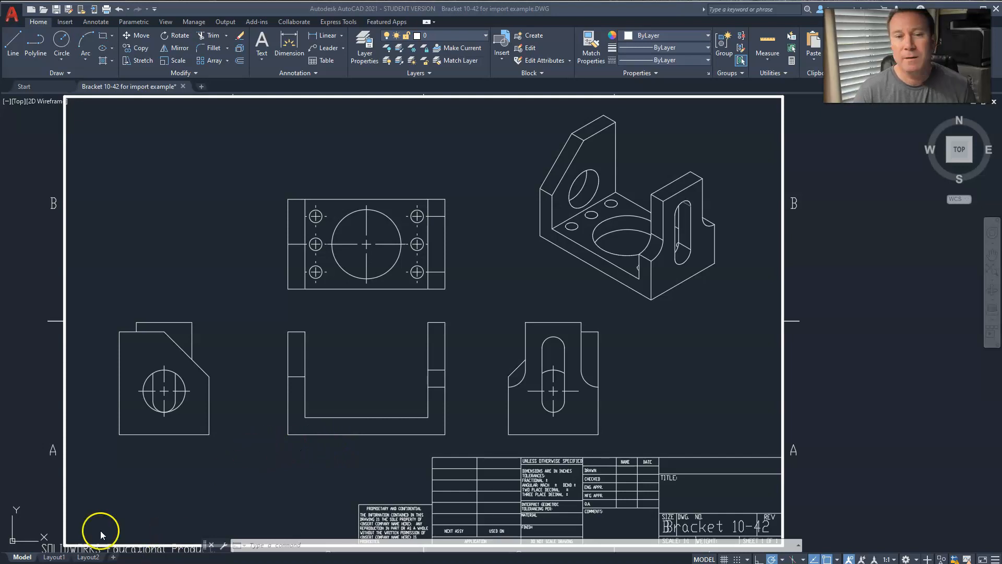
mouse_move(197, 466)
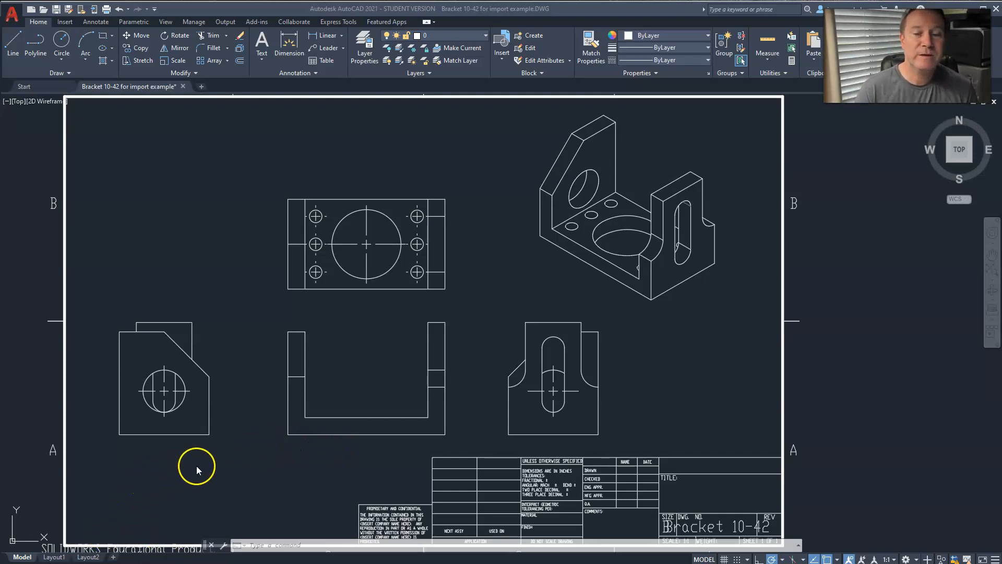
mouse_move(599, 392)
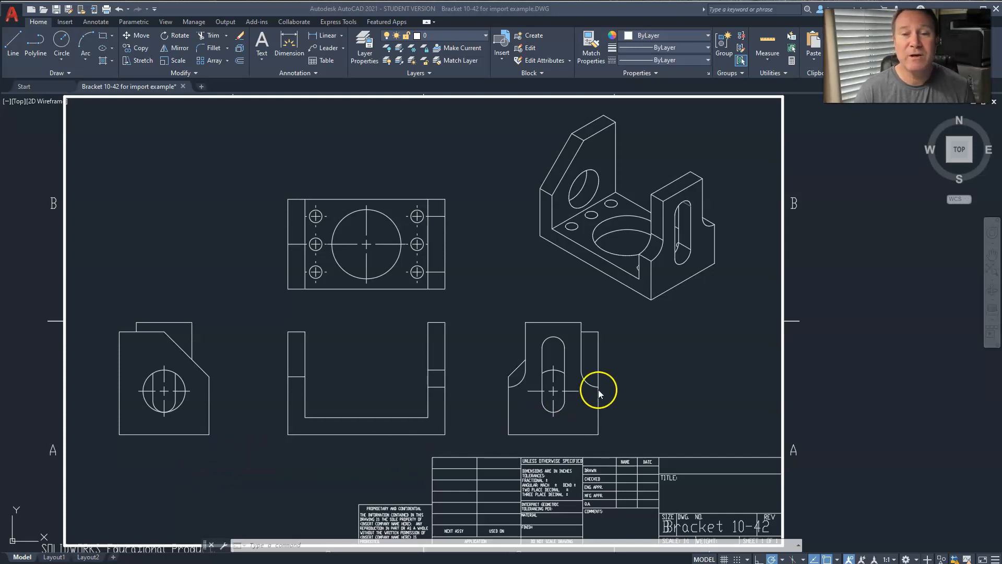
mouse_move(564, 318)
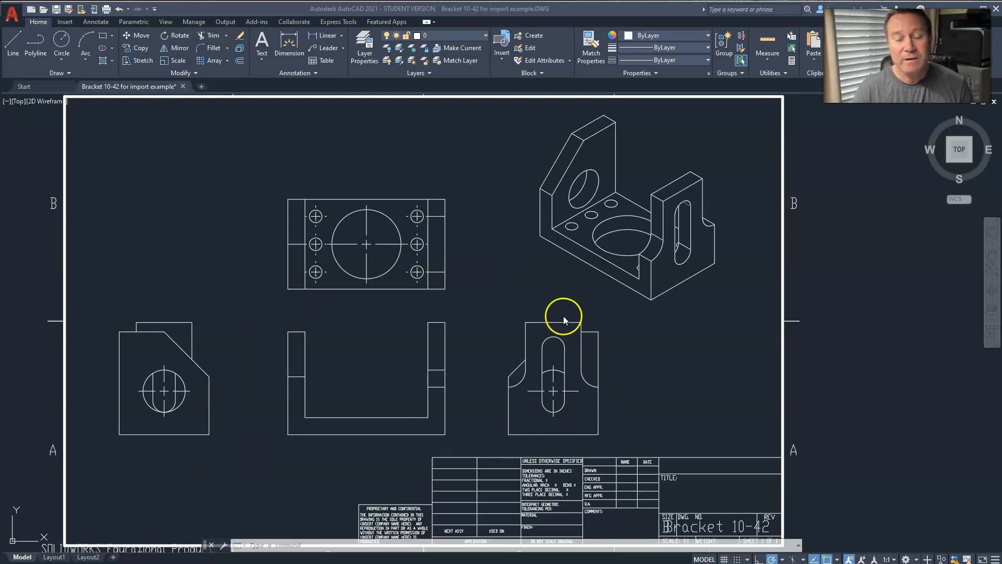
mouse_move(388, 359)
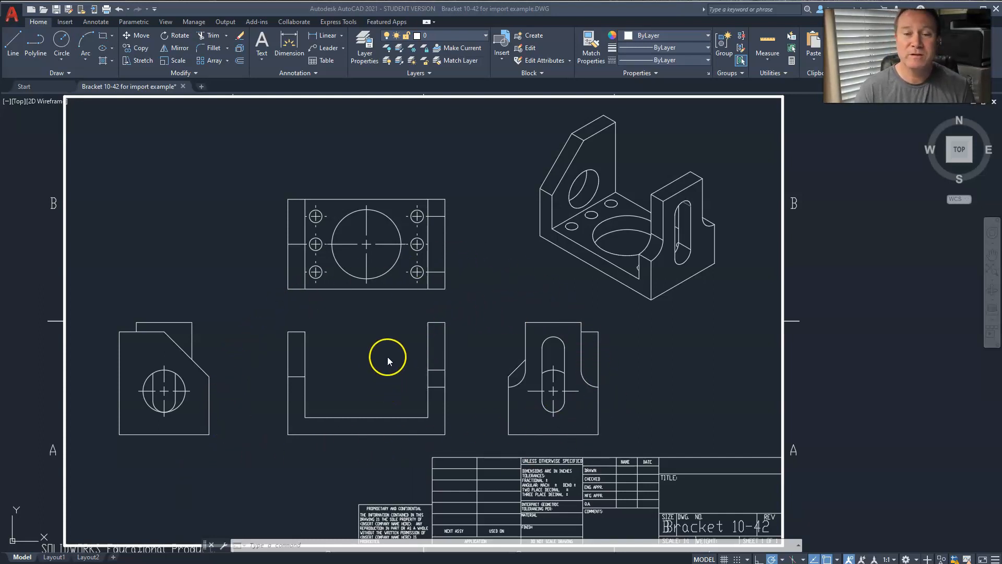
mouse_move(392, 199)
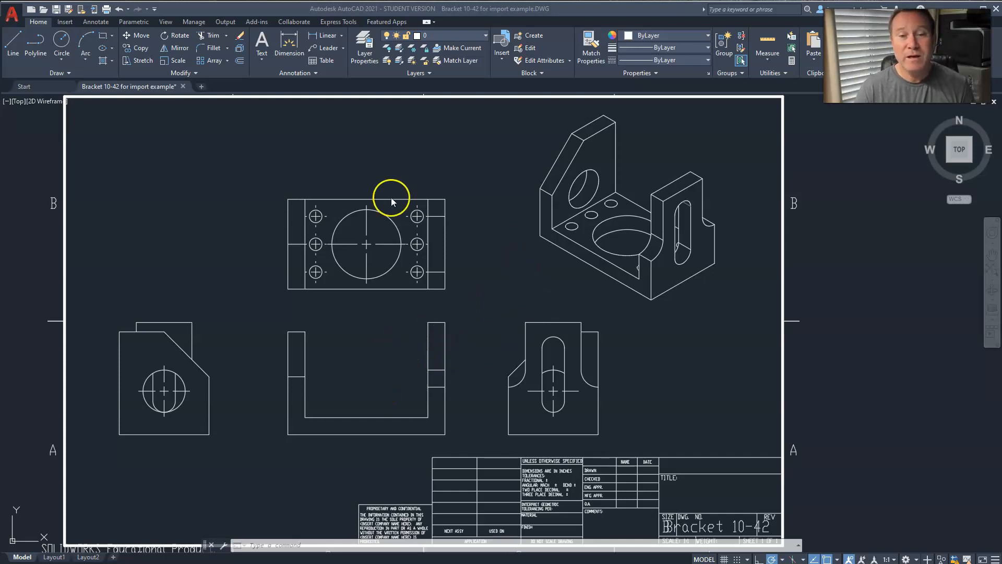
mouse_move(313, 358)
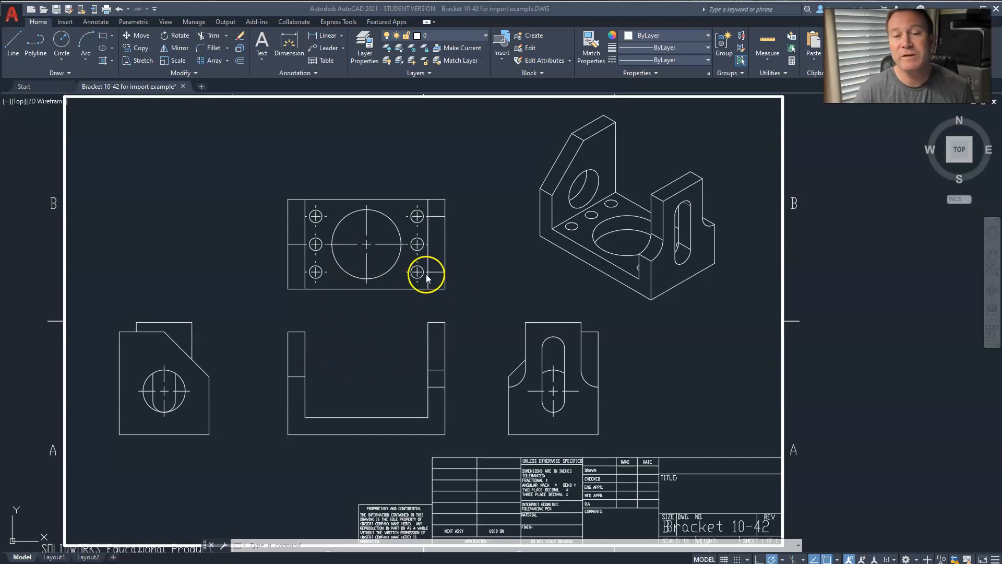
mouse_move(278, 270)
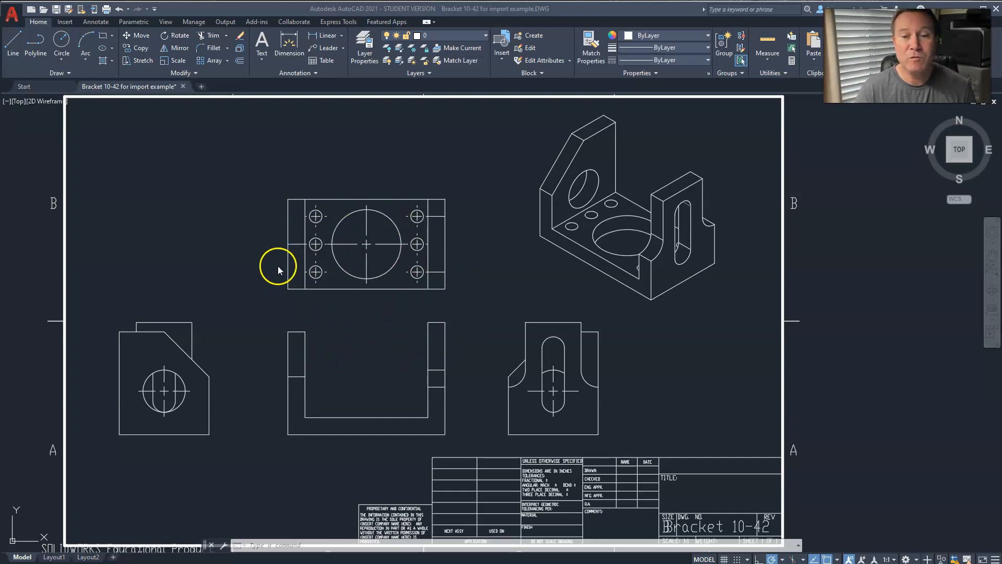
mouse_move(382, 366)
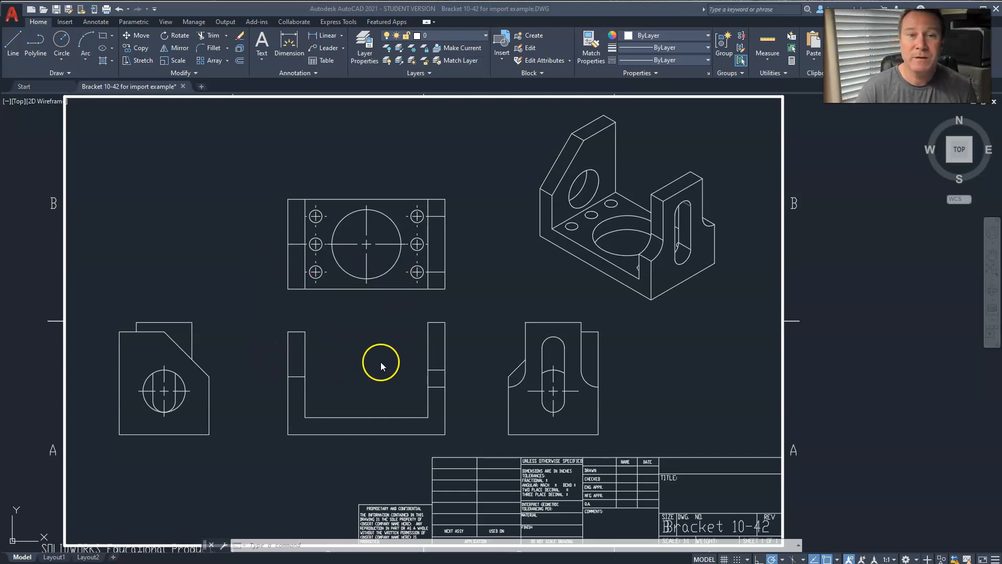
mouse_move(539, 11)
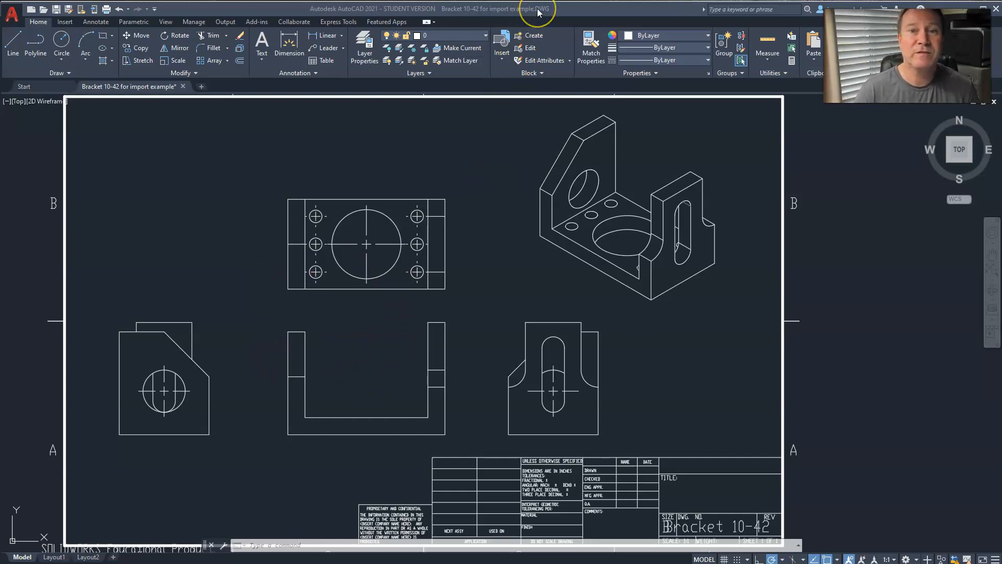
mouse_move(399, 455)
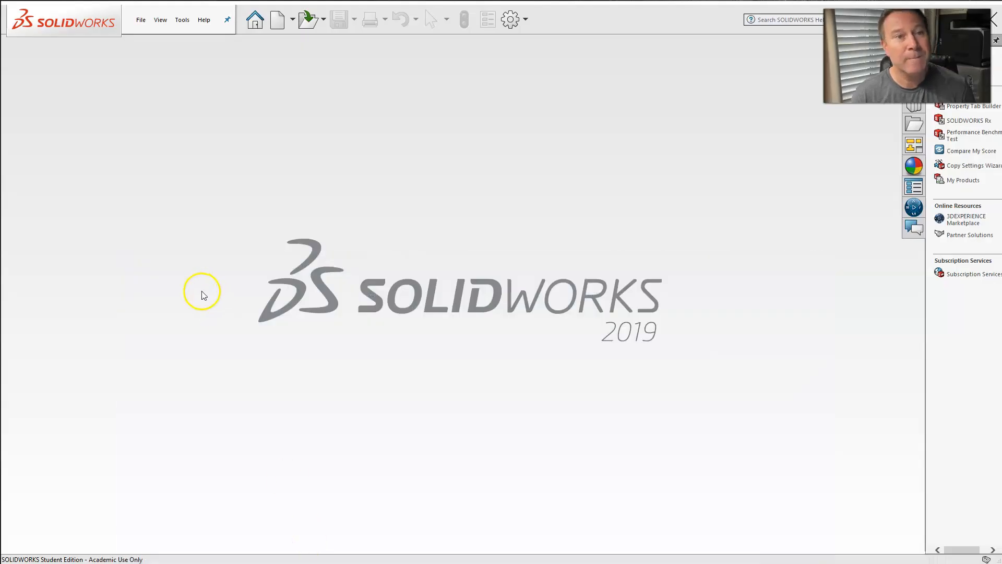
Browse with All Files type and select 'Bracket 10-42 in DWG Format' in AutoCAD Examples.
click(140, 19)
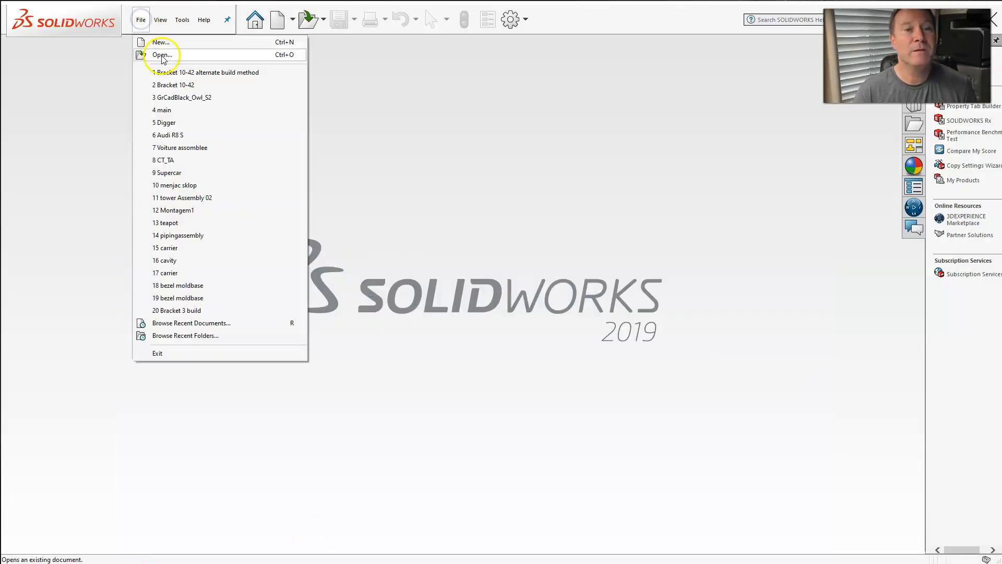
click(161, 54)
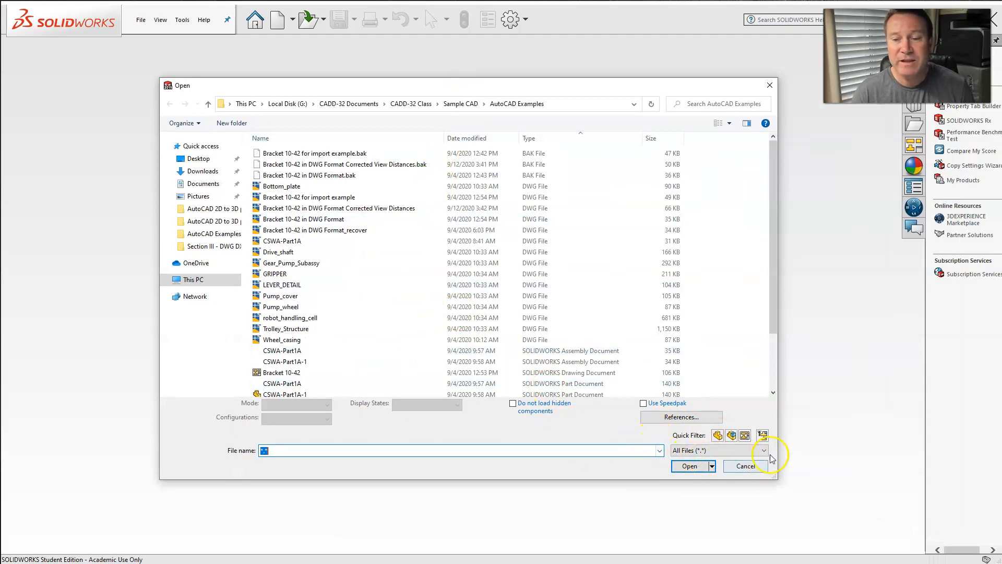
click(762, 451)
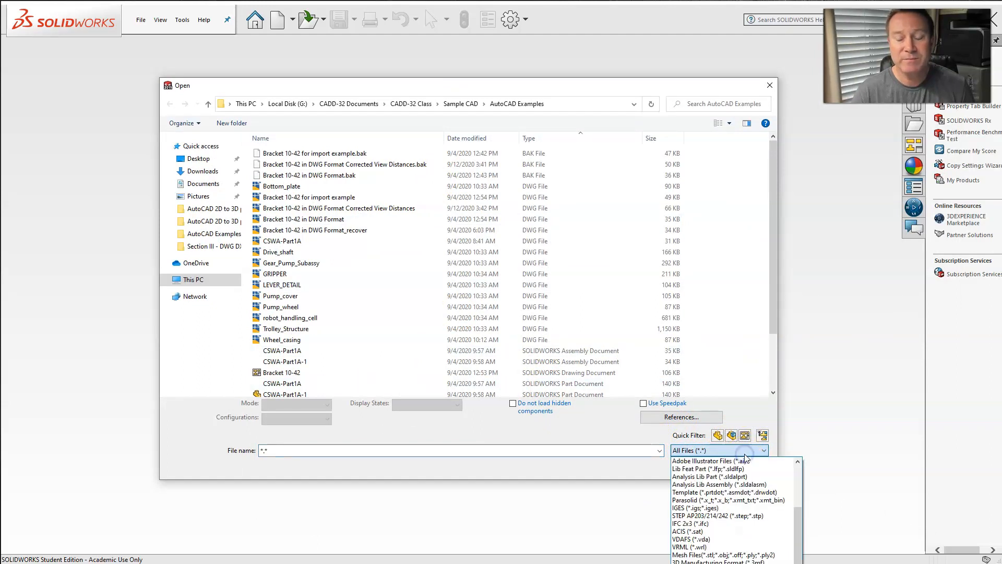
mouse_move(709, 476)
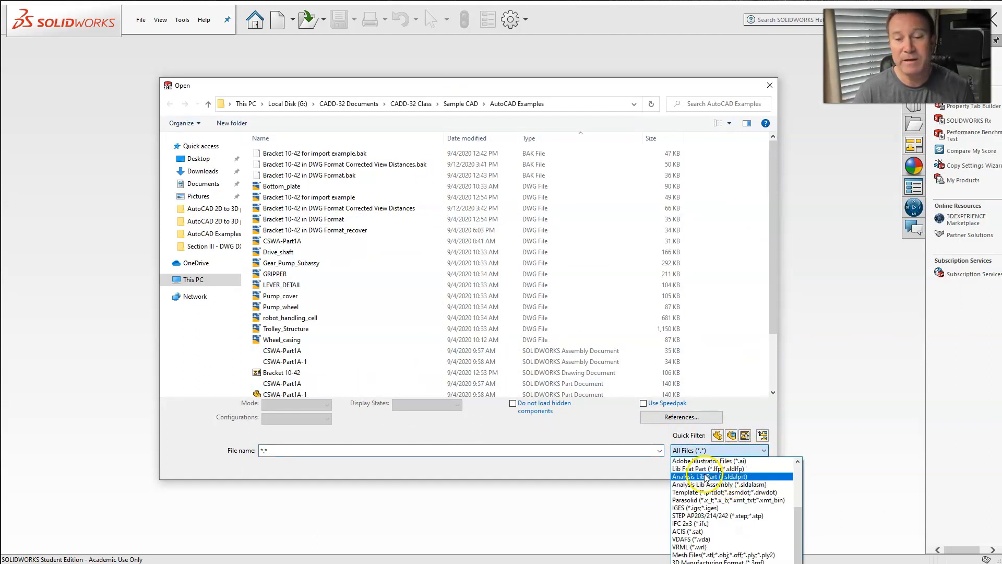
mouse_move(644, 474)
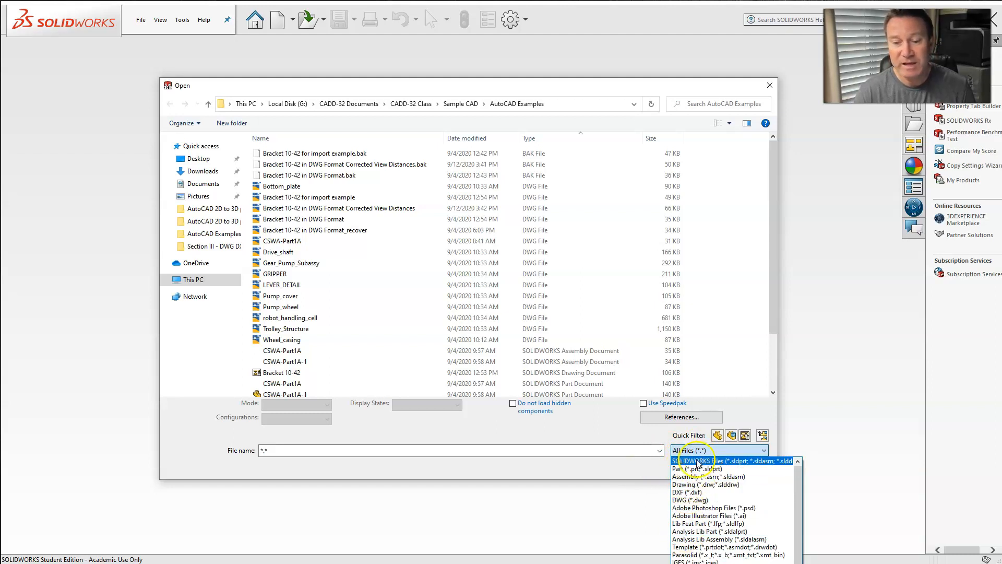
click(718, 451)
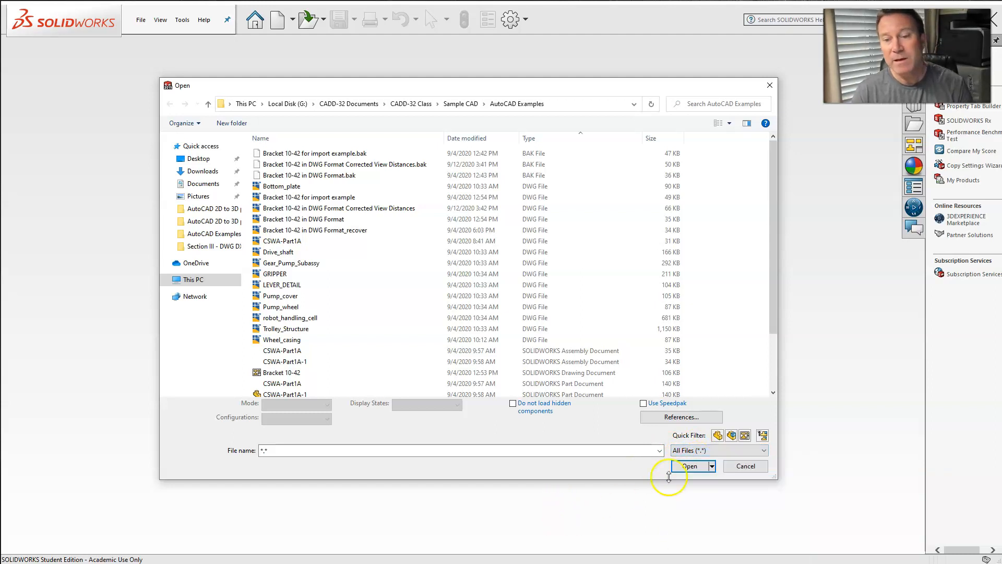
mouse_move(607, 448)
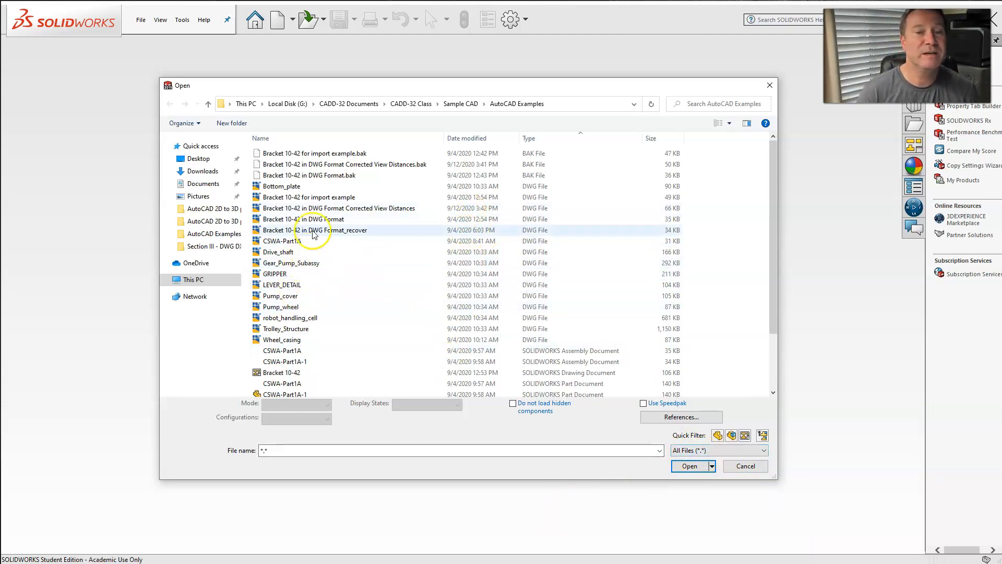
mouse_move(281, 241)
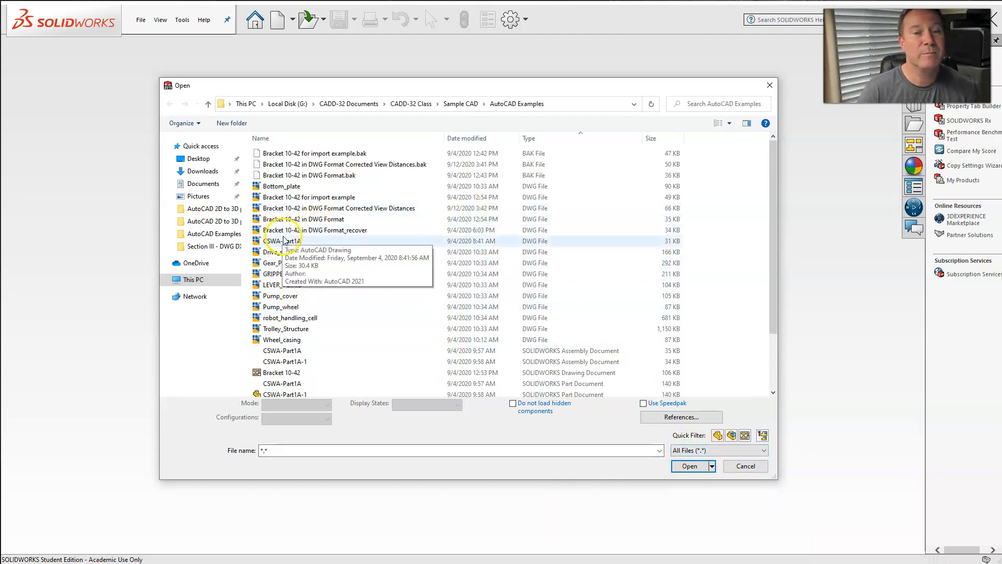
click(305, 218)
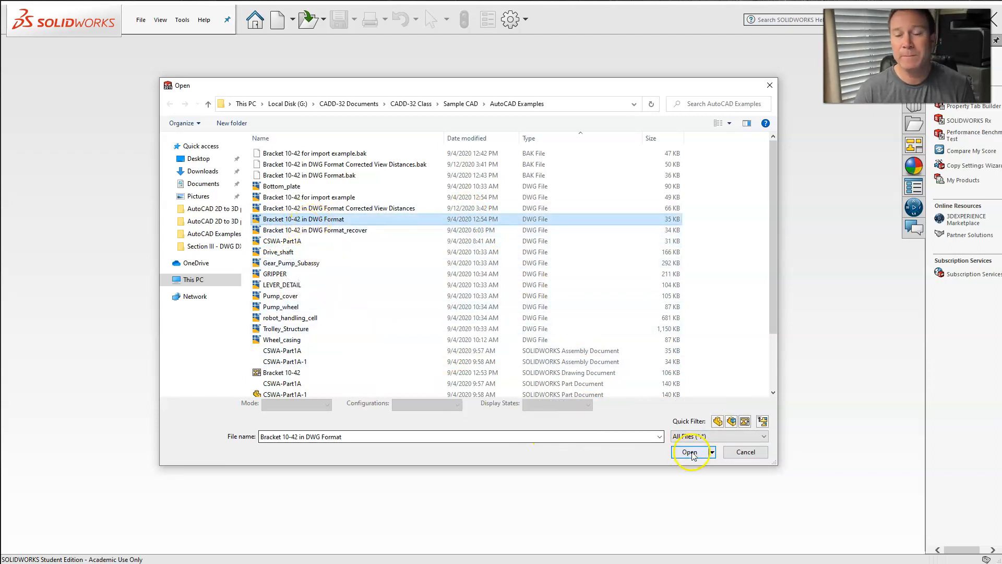
Open the DWG and import it into a new part as a 2D sketch.
click(689, 452)
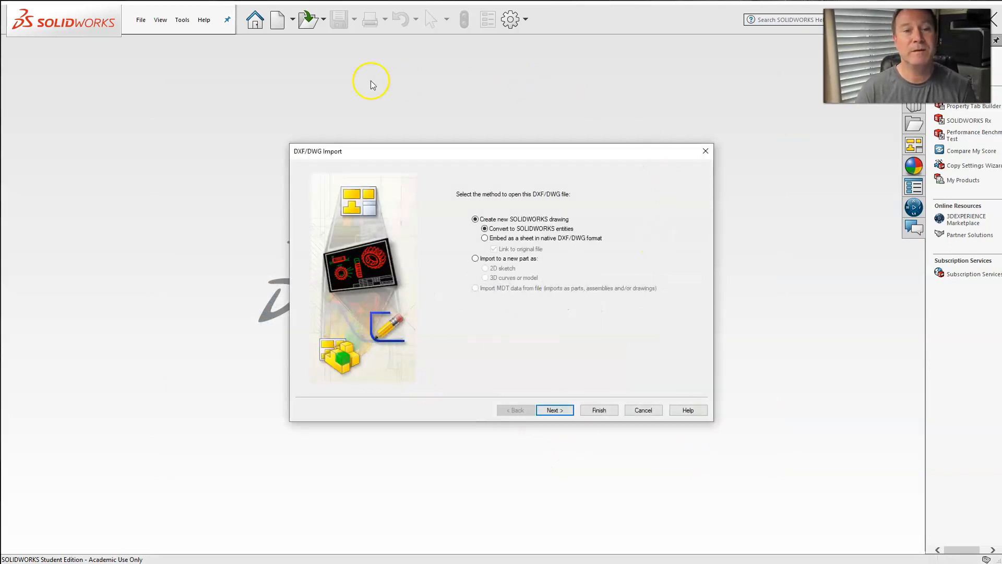
mouse_move(580, 310)
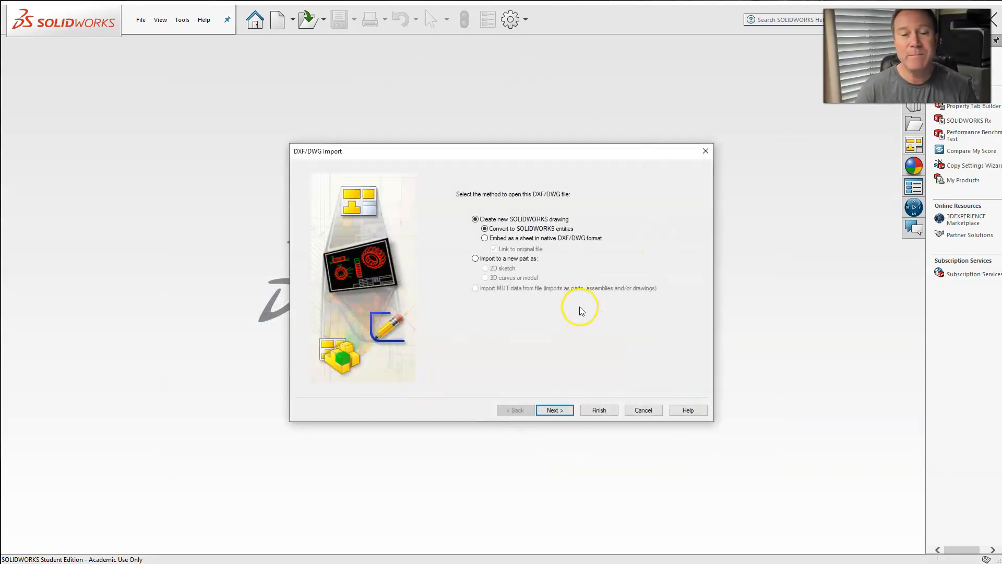
mouse_move(447, 251)
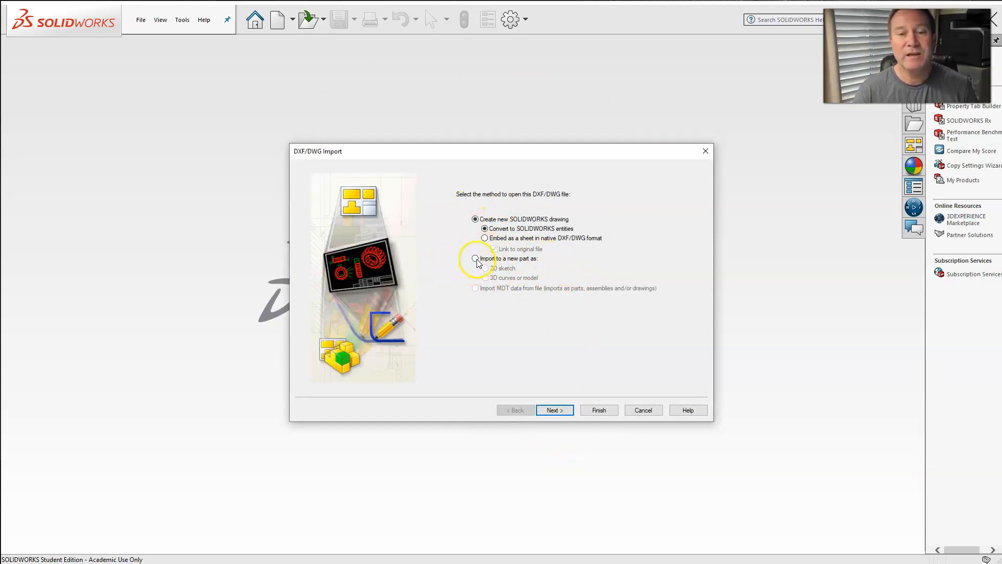
click(475, 259)
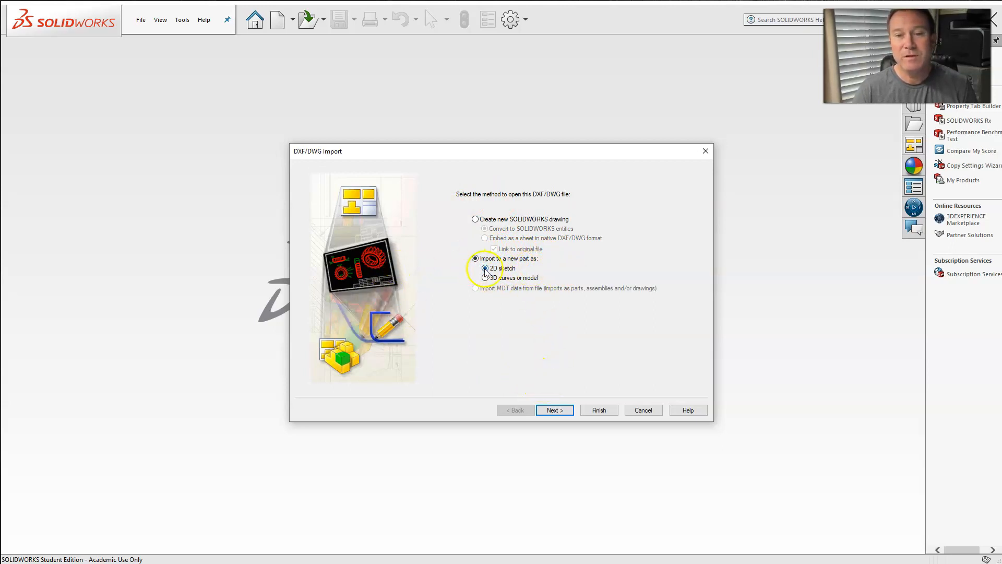
click(553, 410)
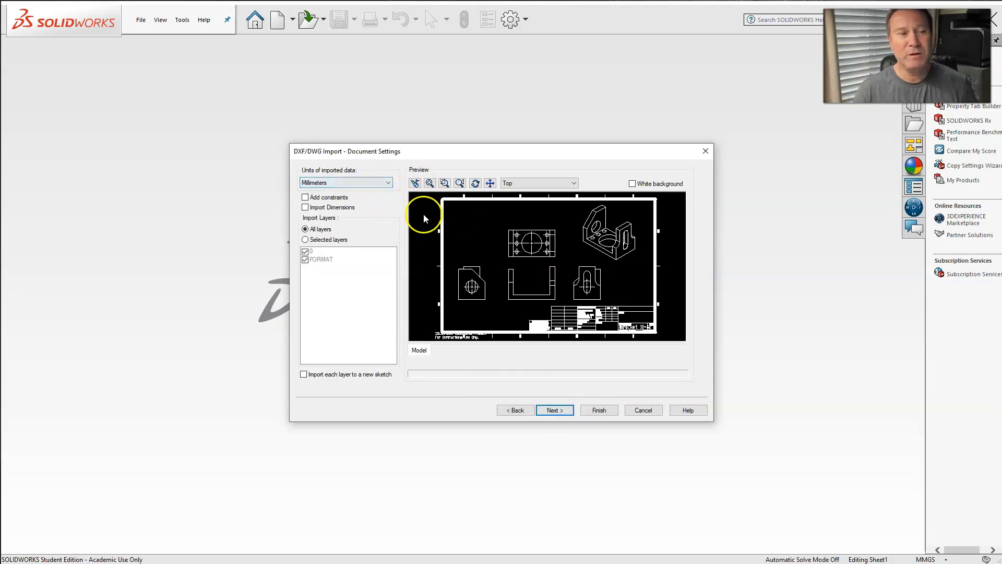
Set import units to Inches and include only selected layers 0 and FORMAT.
click(386, 182)
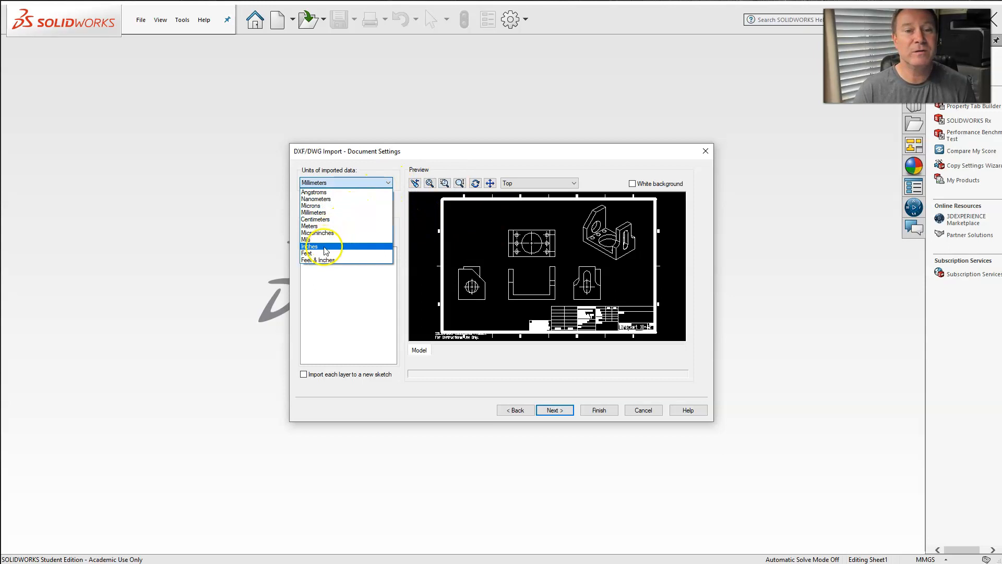
click(309, 246)
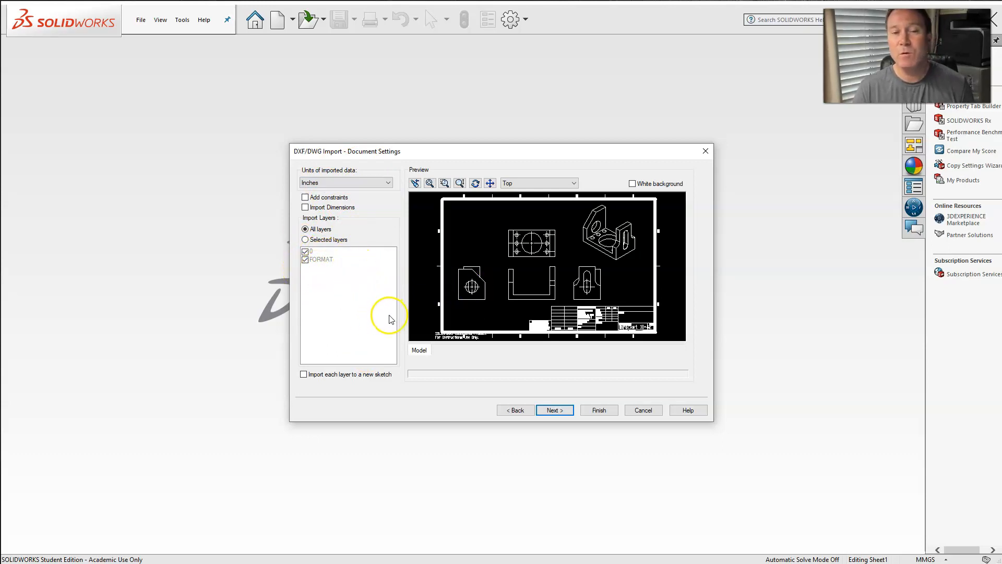
mouse_move(392, 316)
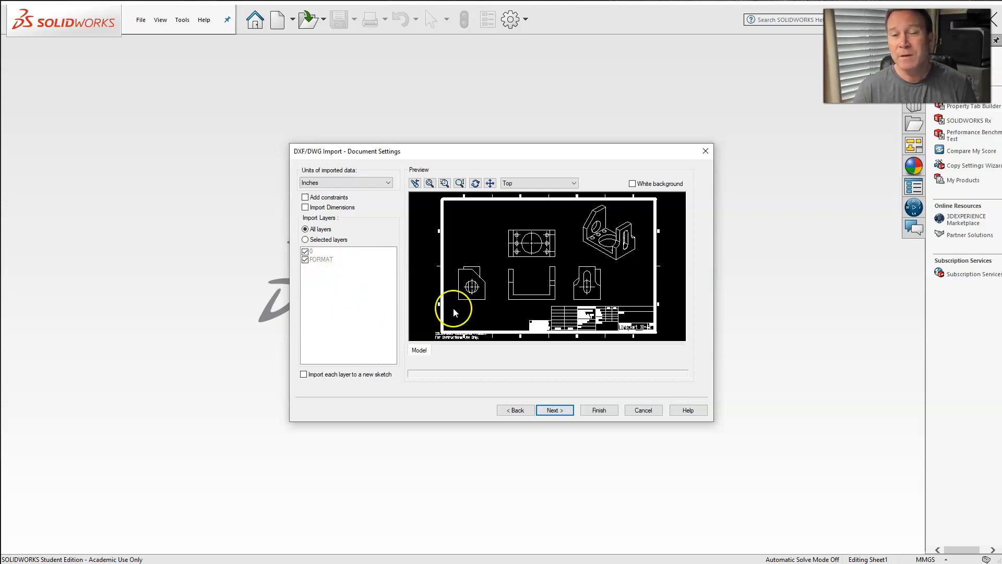
mouse_move(356, 311)
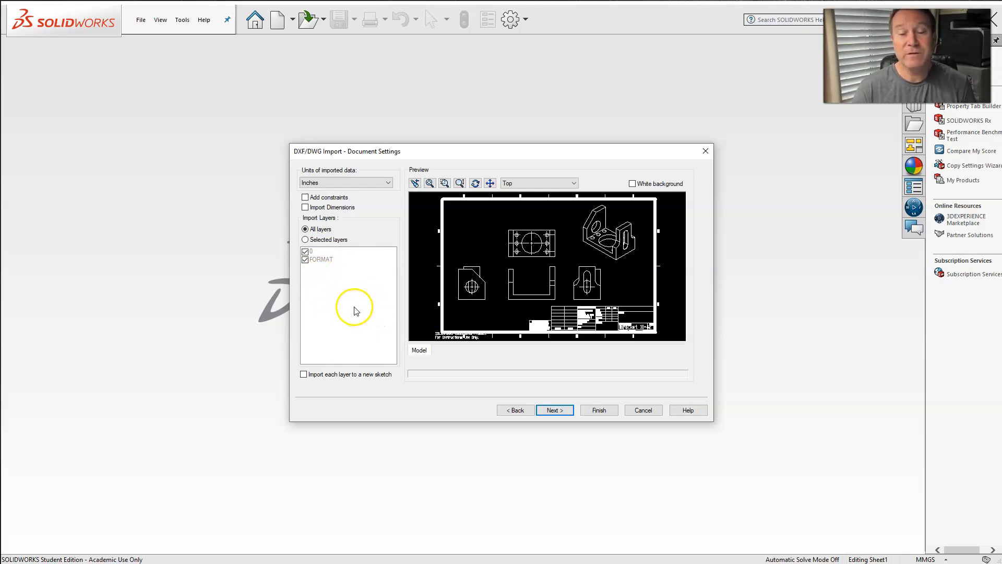
mouse_move(347, 315)
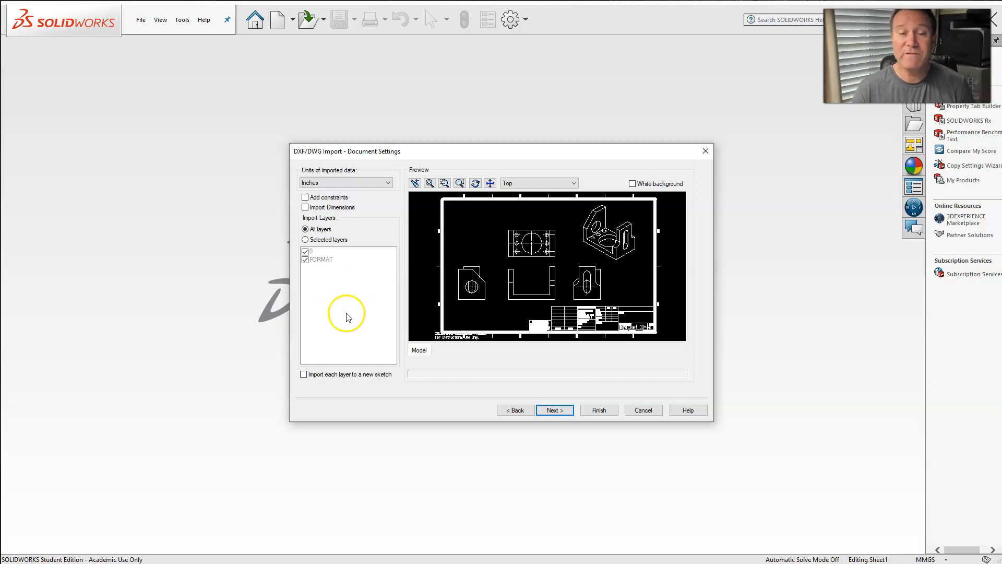
mouse_move(367, 301)
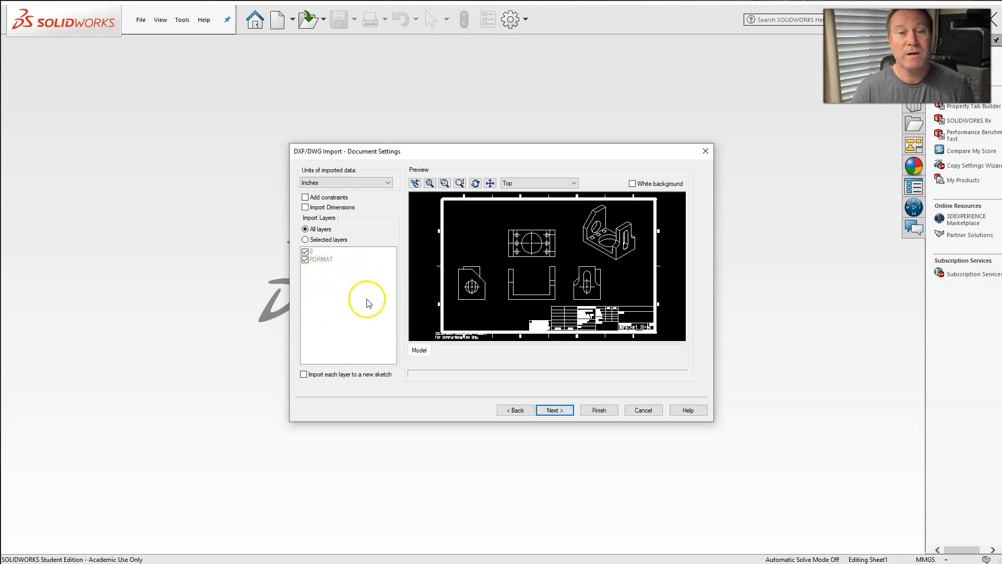
mouse_move(438, 304)
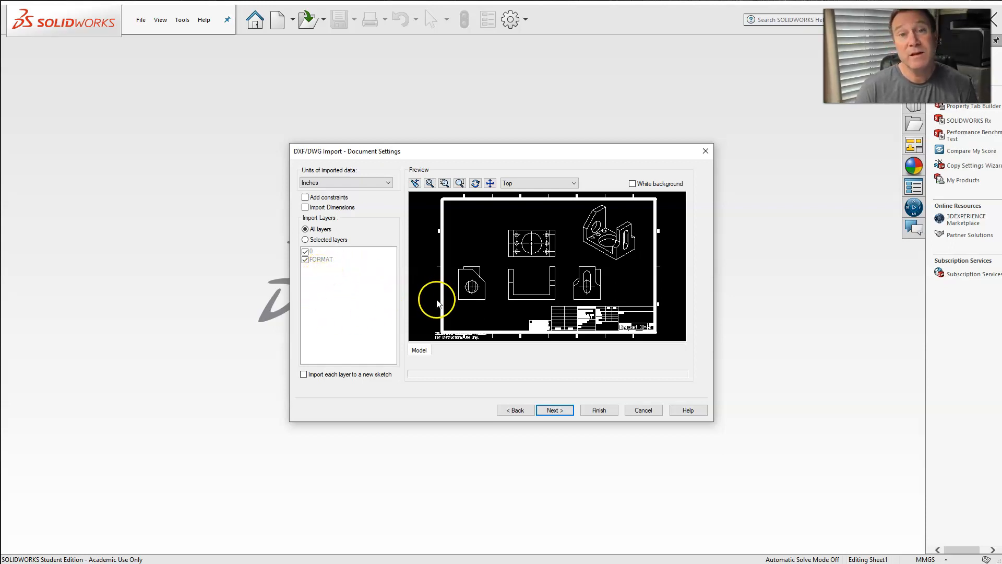
mouse_move(390, 319)
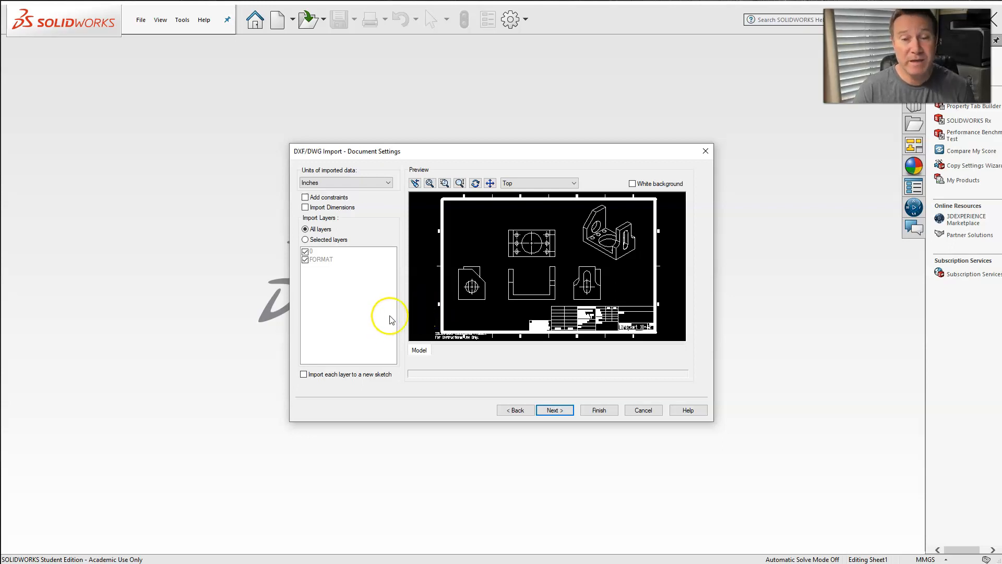
mouse_move(321, 254)
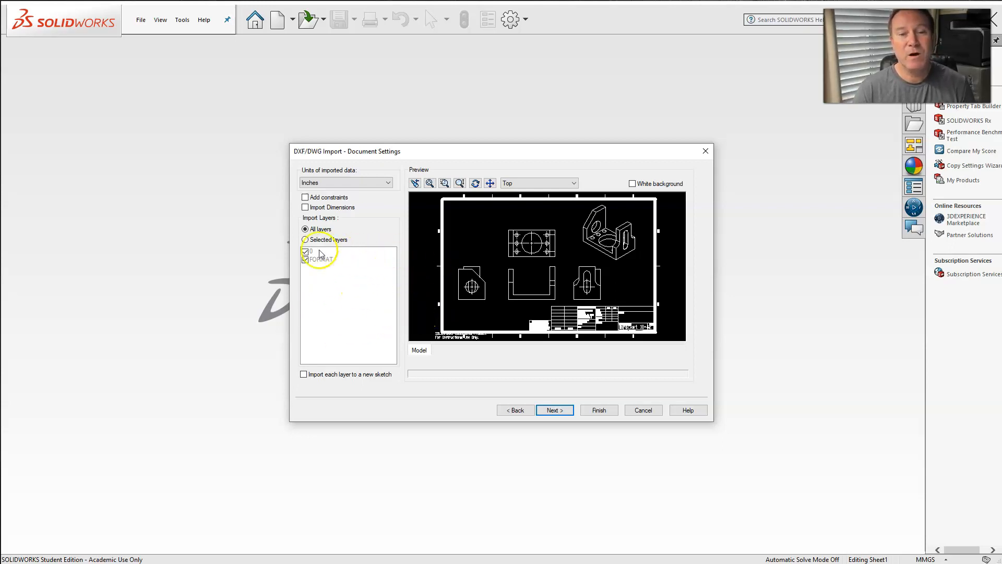
click(306, 251)
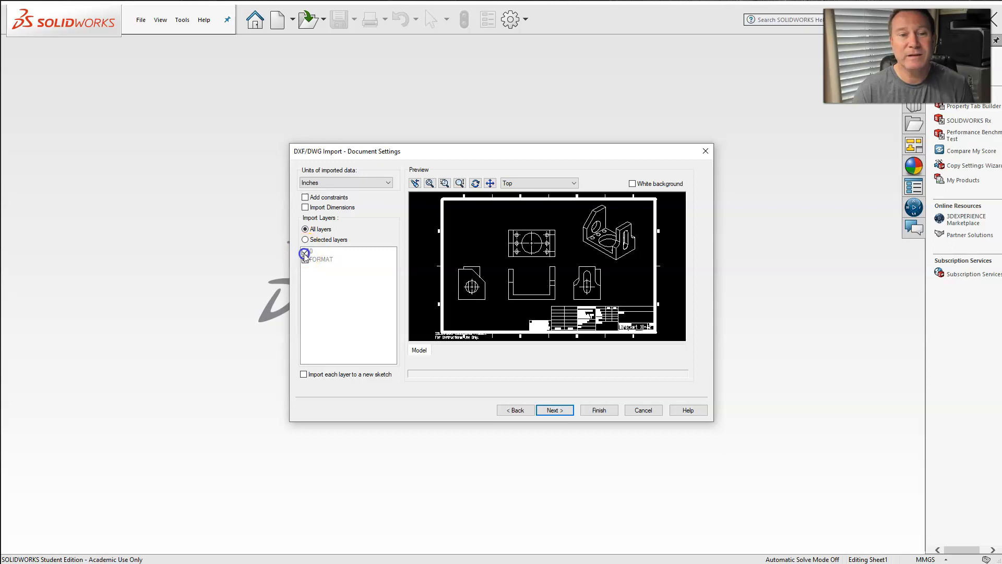
click(305, 239)
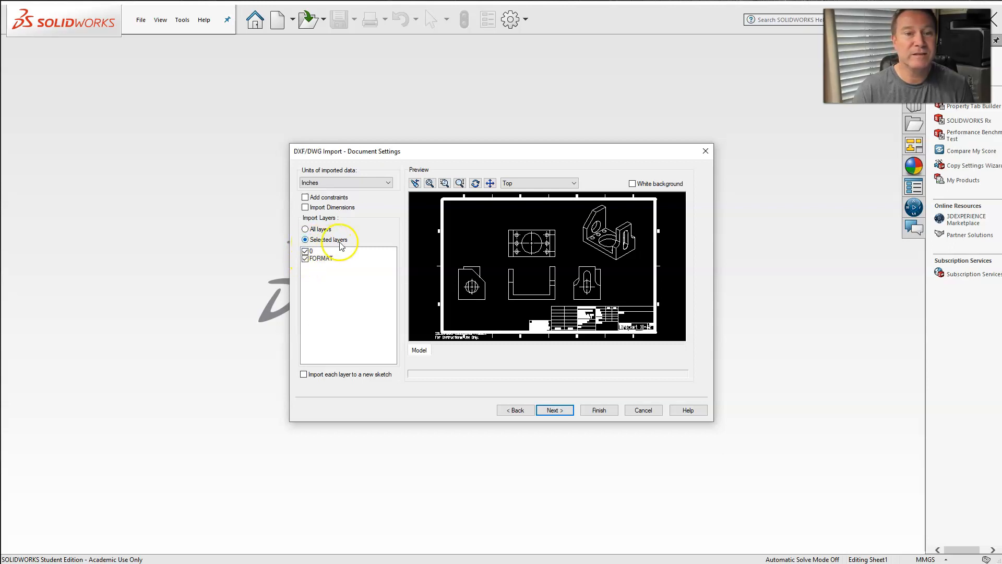
click(322, 258)
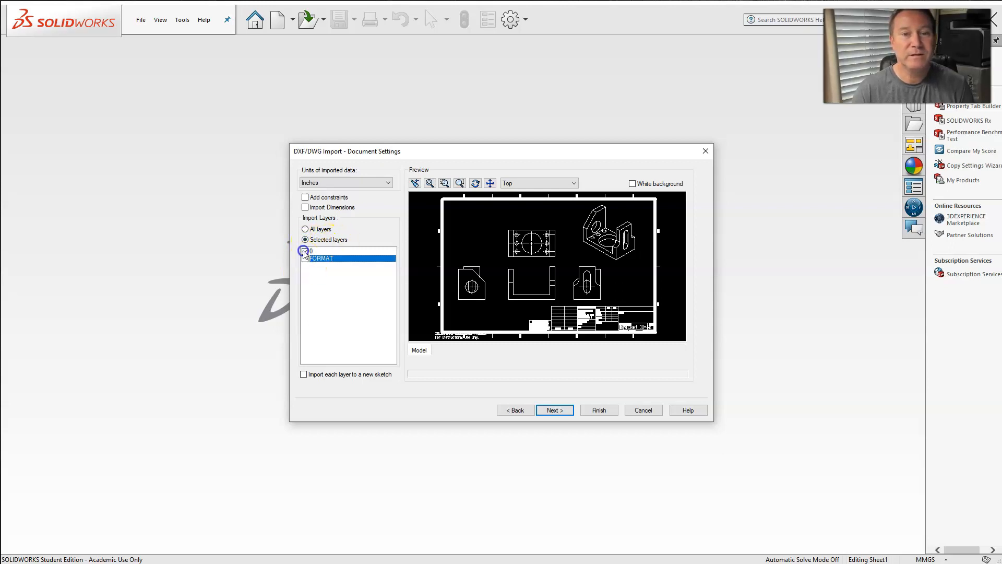
click(305, 250)
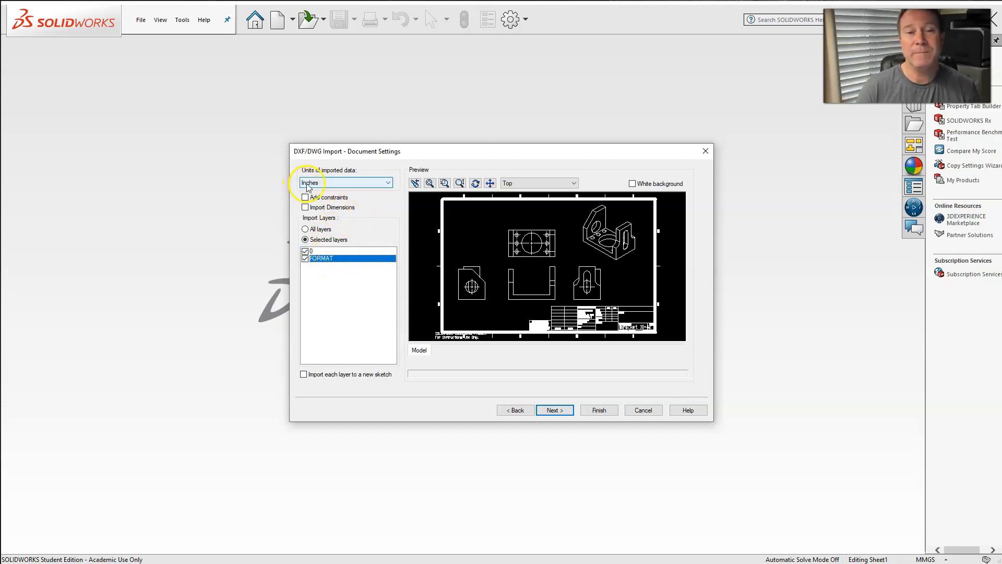
mouse_move(370, 193)
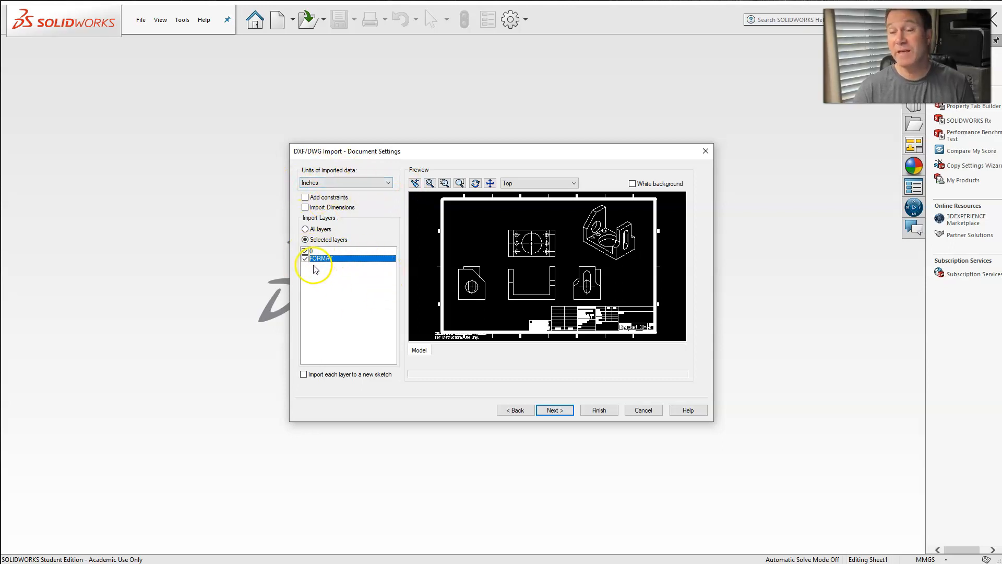
mouse_move(318, 300)
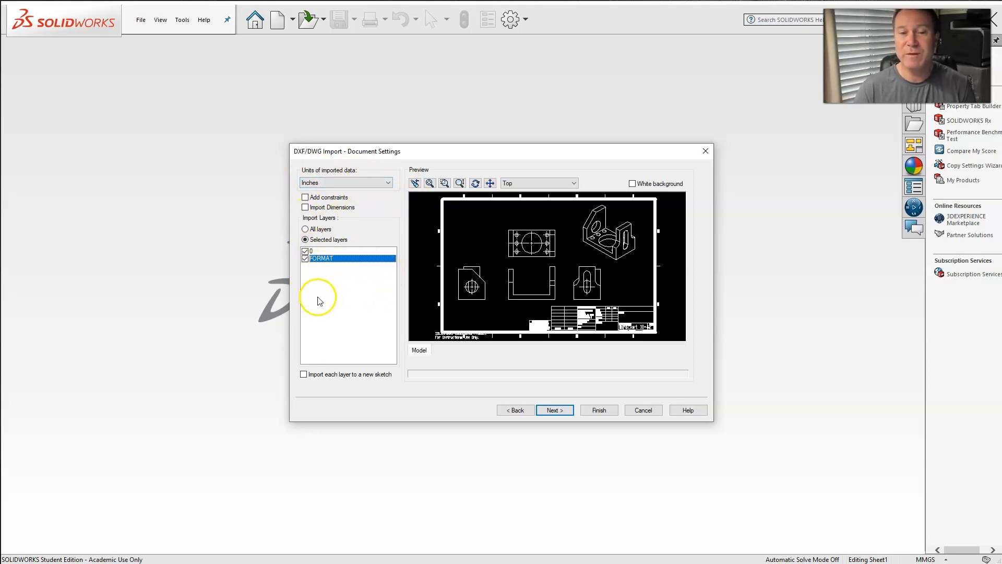
mouse_move(645, 249)
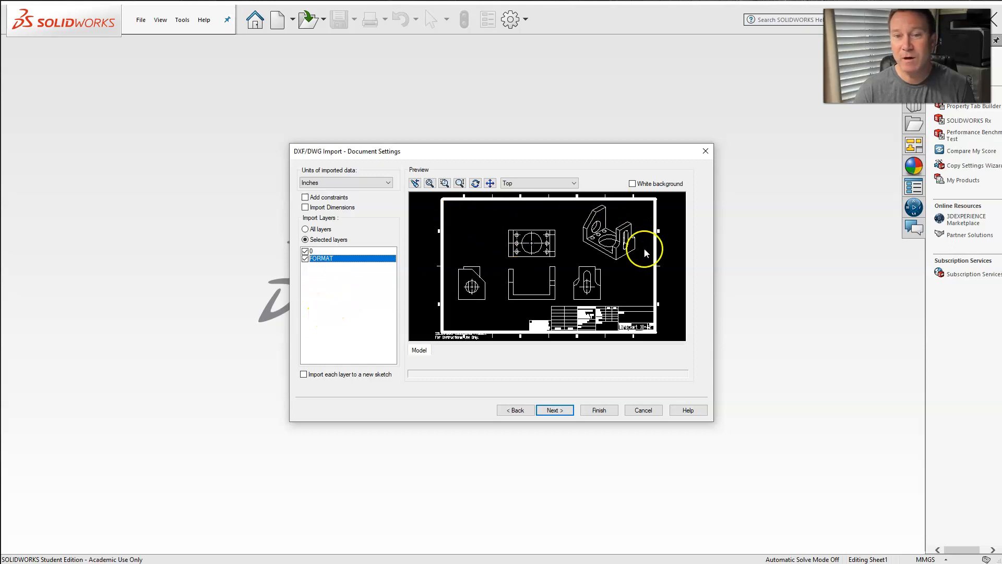
mouse_move(573, 234)
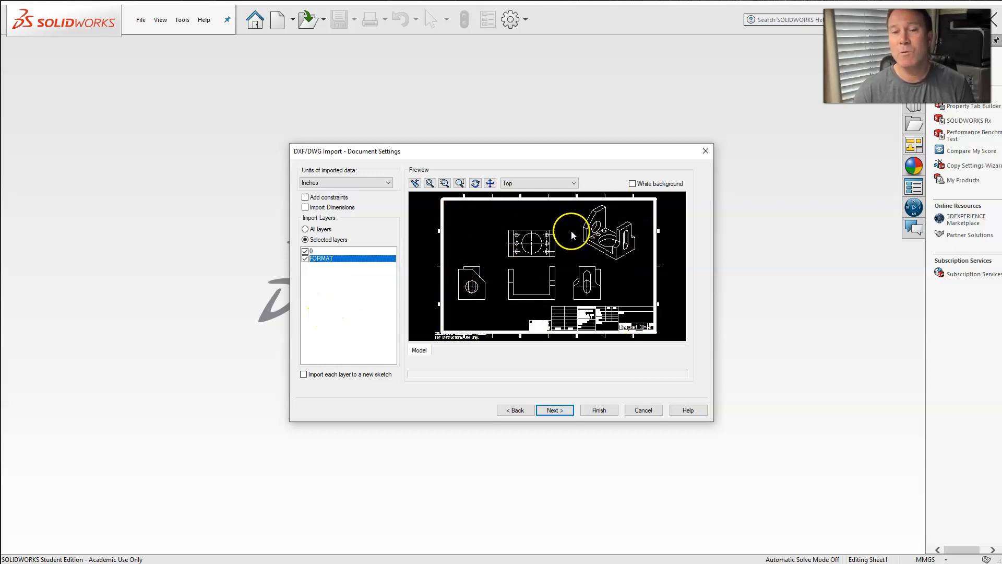
mouse_move(465, 307)
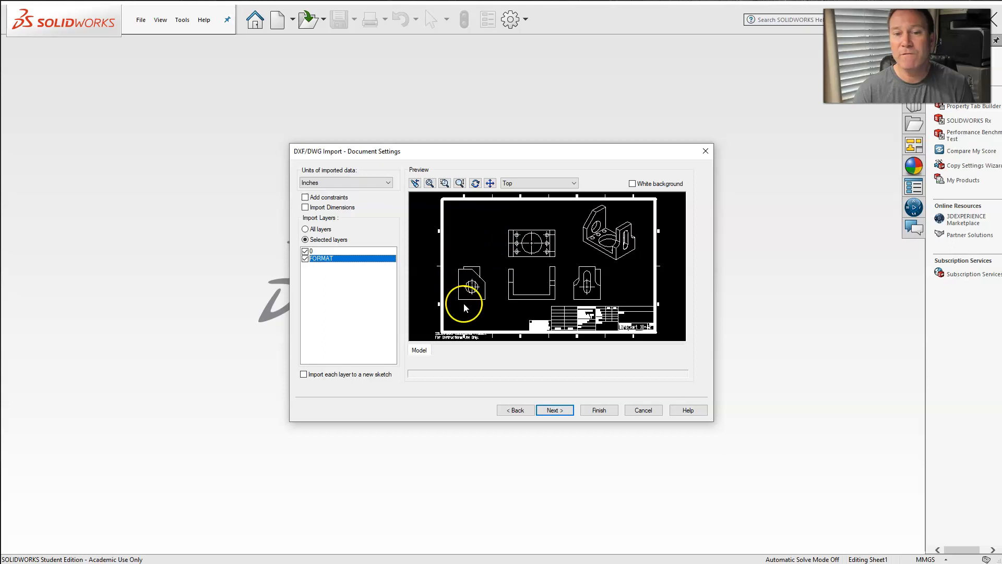
mouse_move(532, 299)
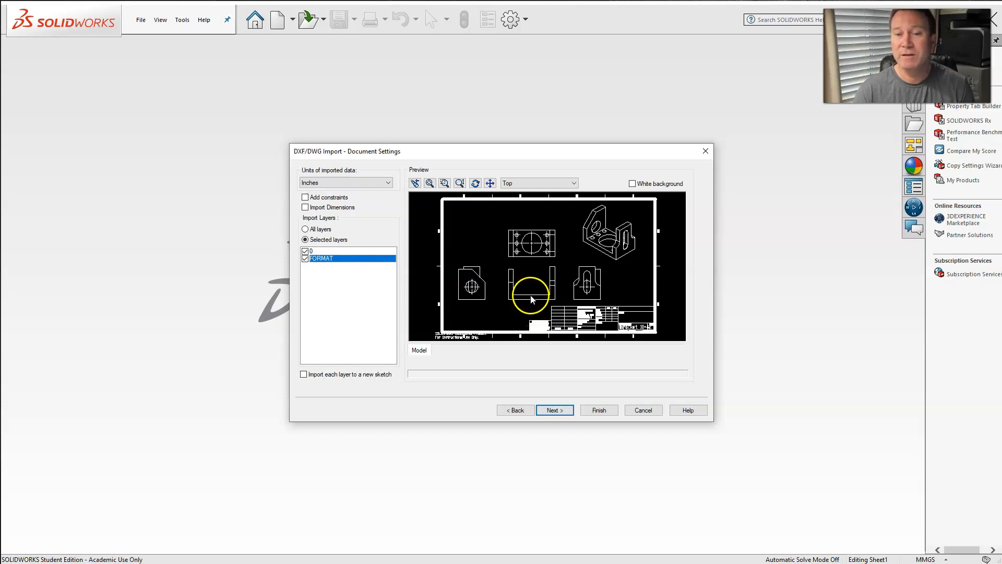
mouse_move(582, 270)
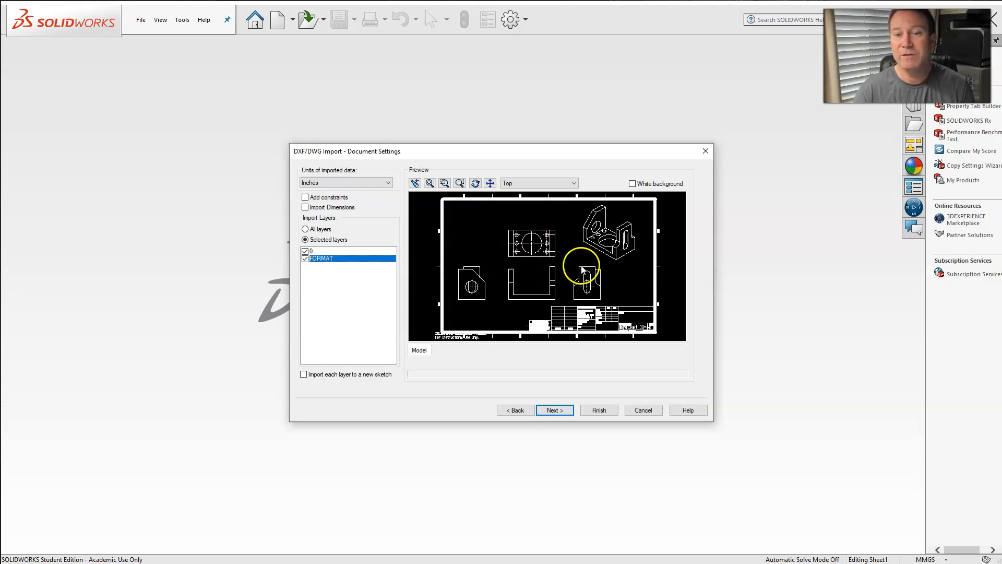
mouse_move(662, 248)
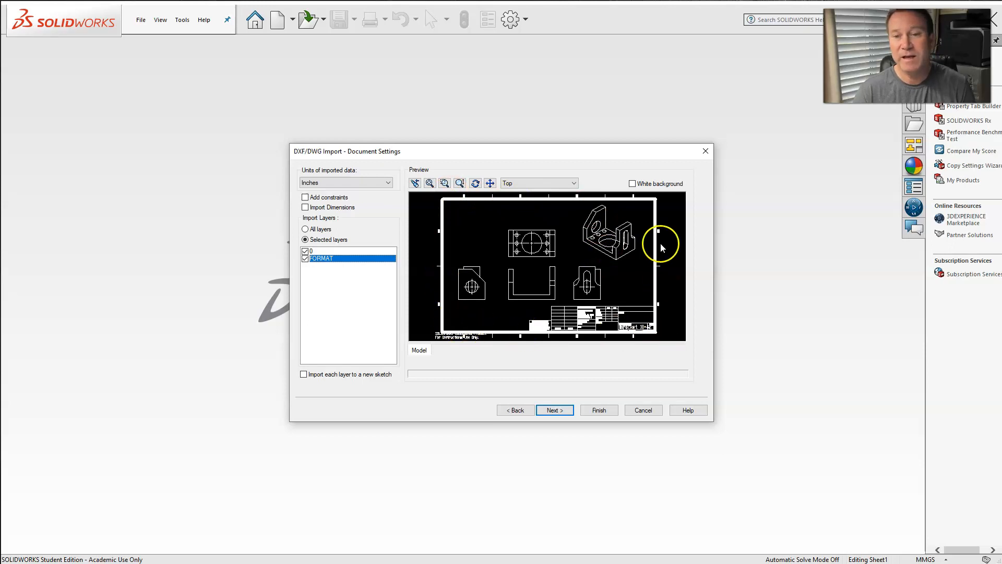
mouse_move(609, 259)
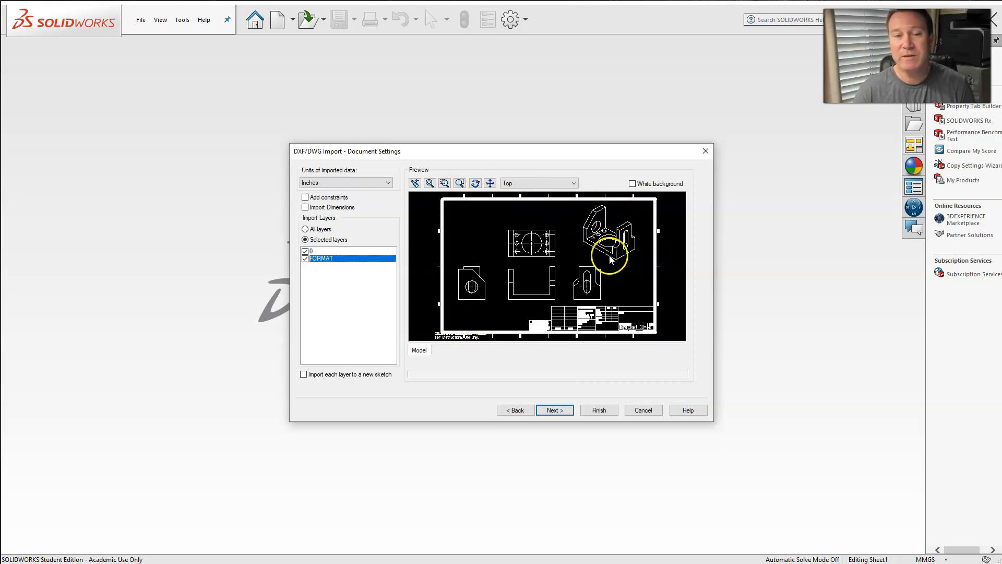
mouse_move(396, 209)
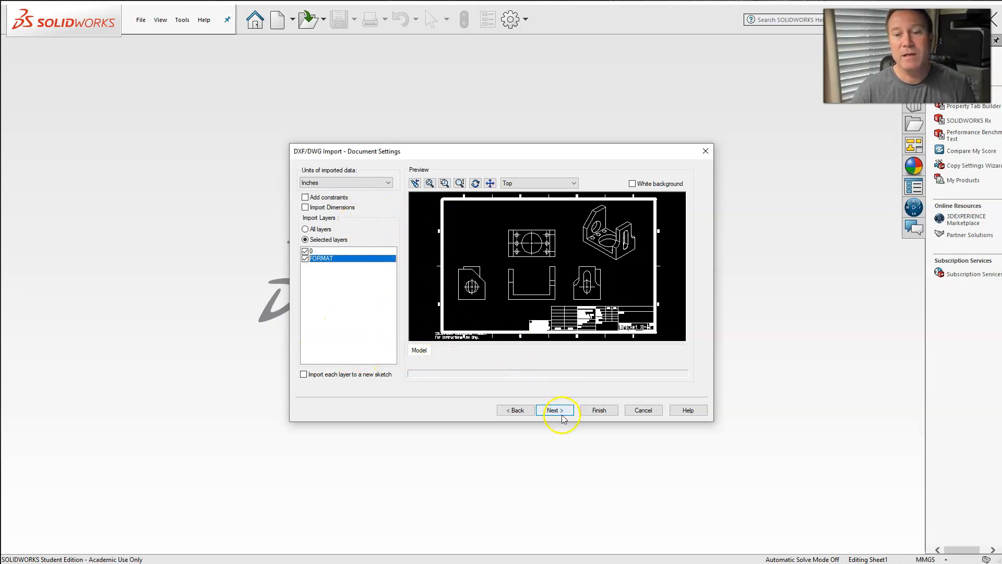
Advance the DXF/DWG import to the layer-mapping step.
click(553, 410)
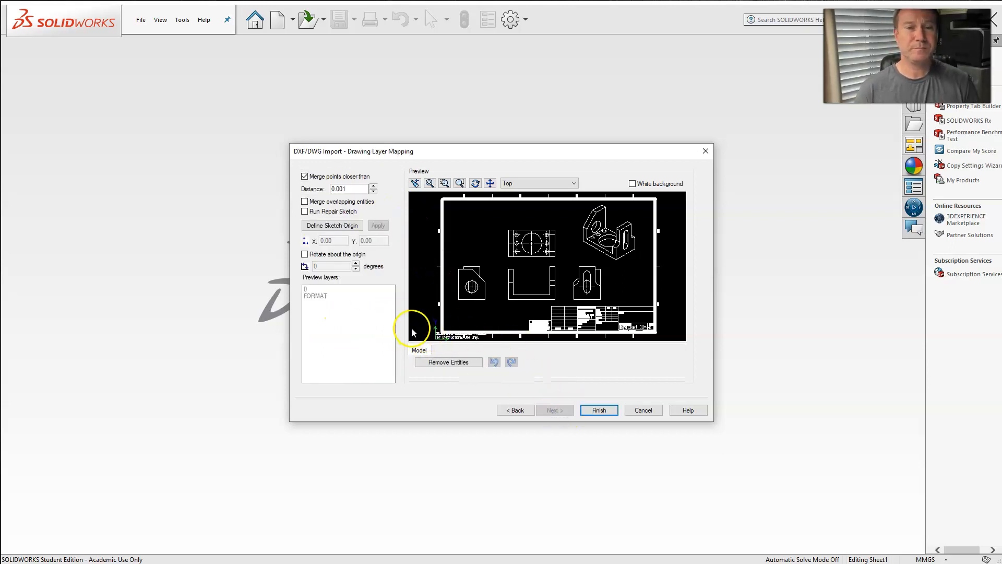
mouse_move(362, 184)
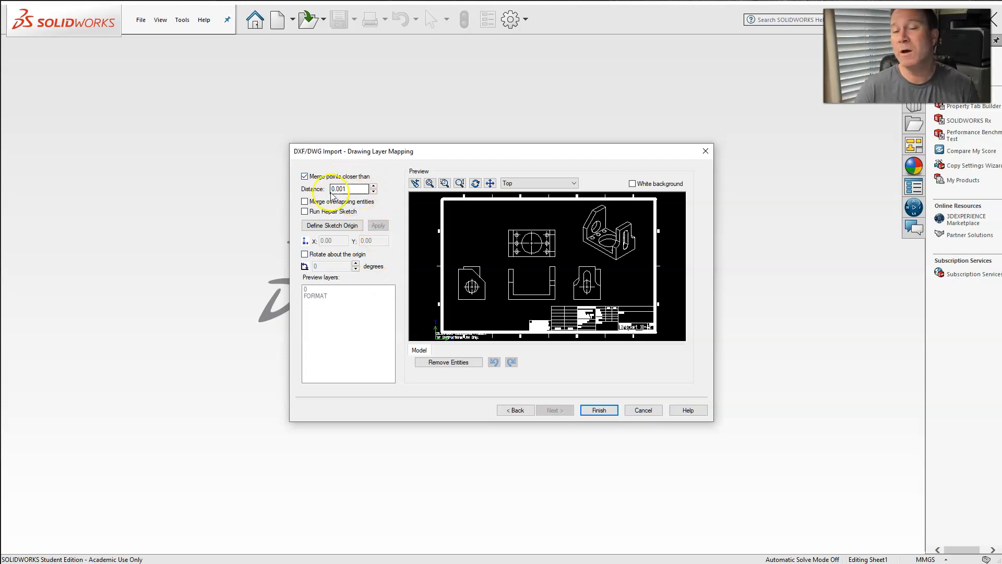
mouse_move(339, 305)
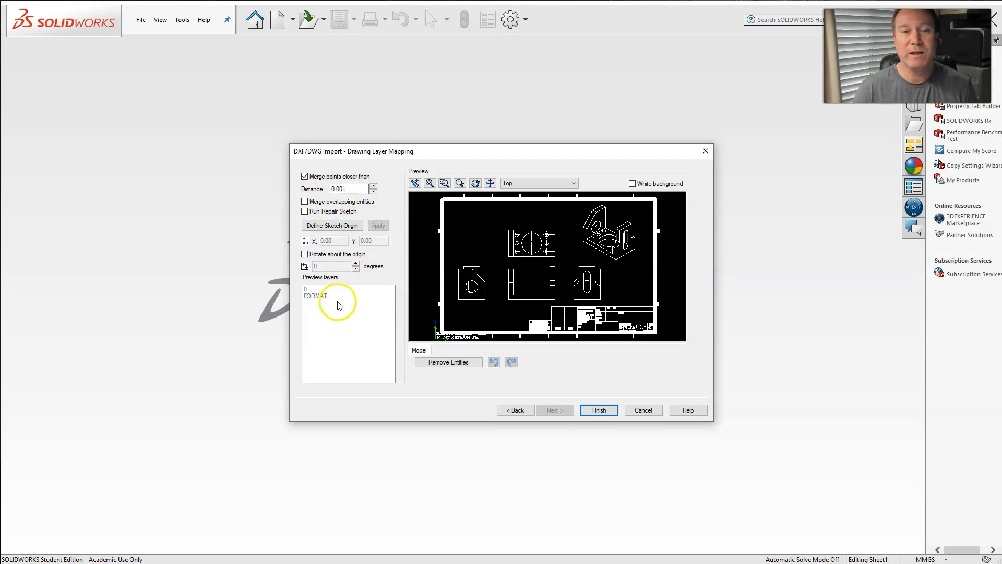
mouse_move(505, 313)
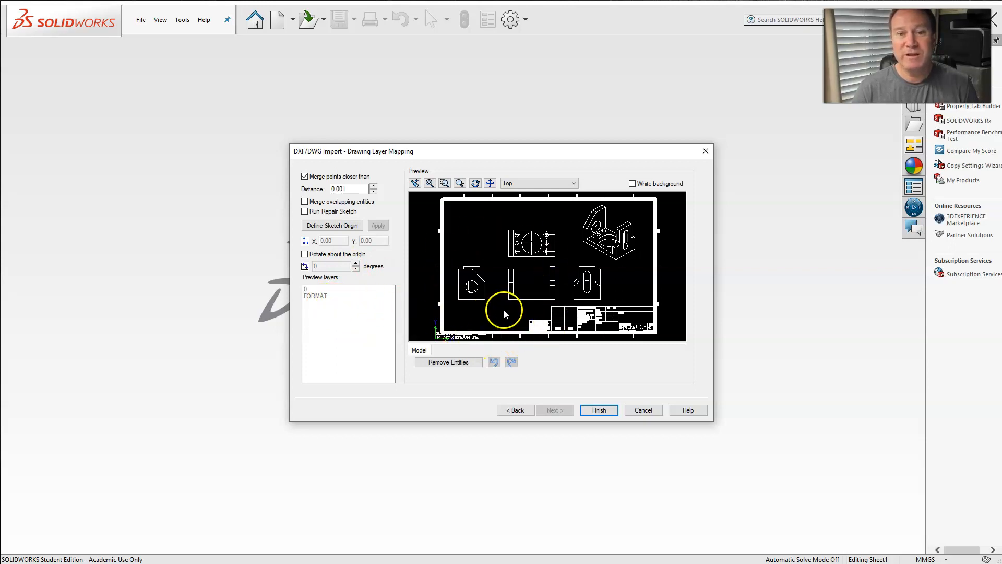
mouse_move(465, 333)
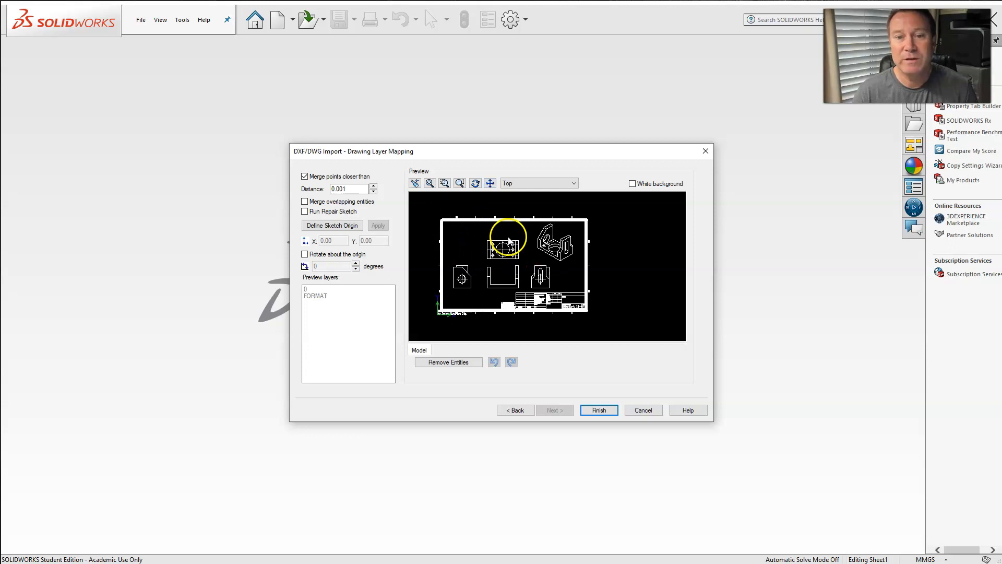
mouse_move(609, 231)
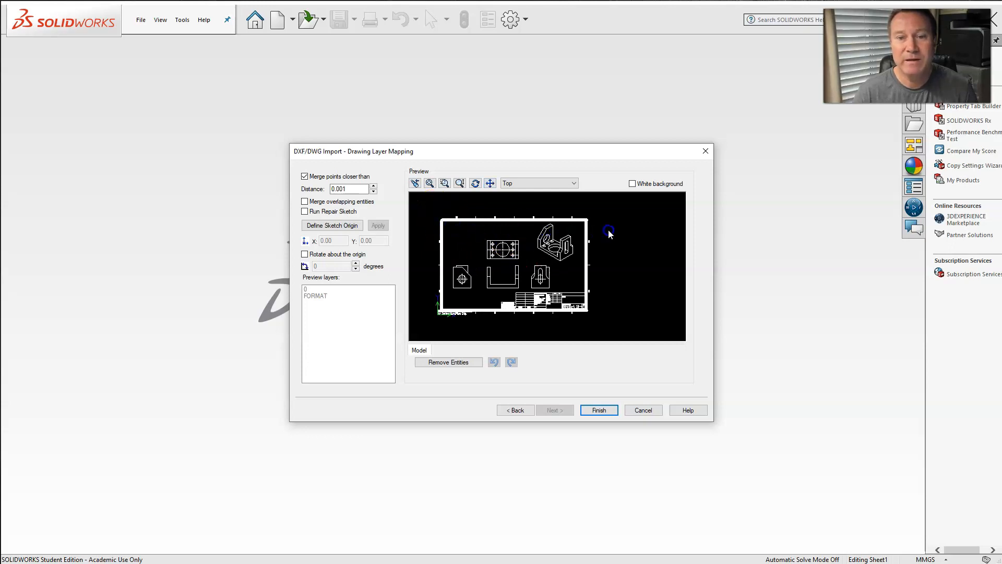
mouse_move(563, 230)
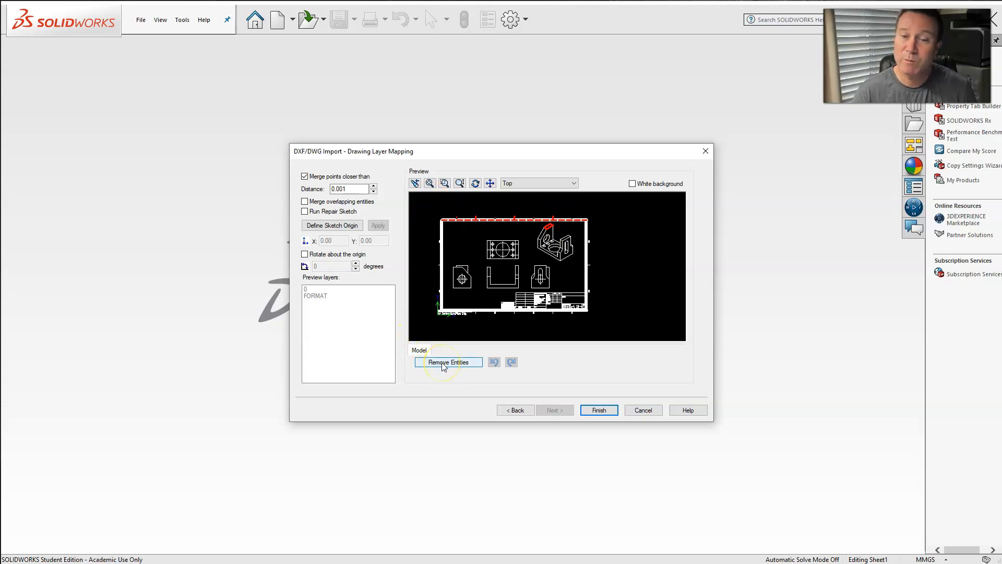
Remove the border lines, title block, and window-selected isometric view from the preview.
click(448, 362)
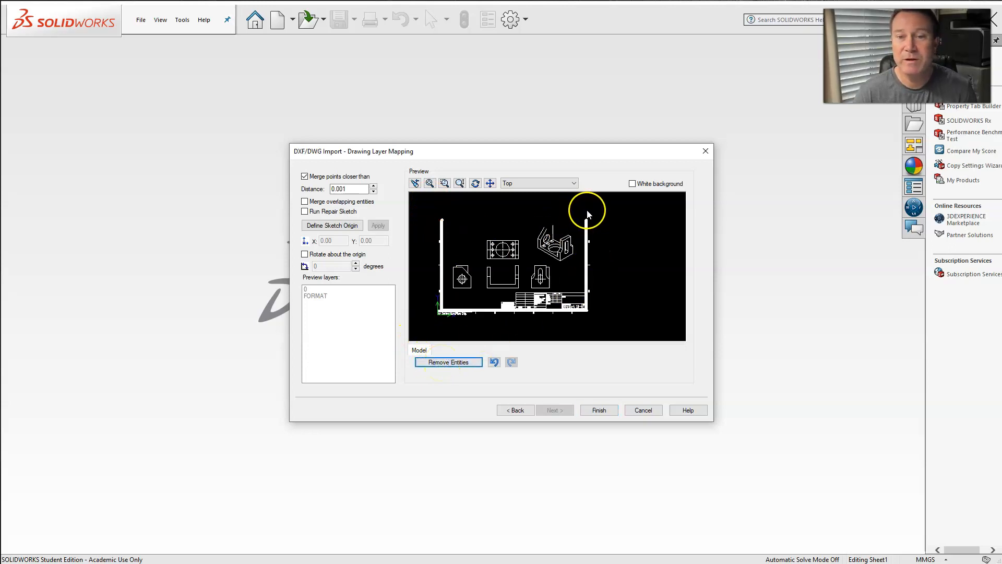
mouse_move(573, 209)
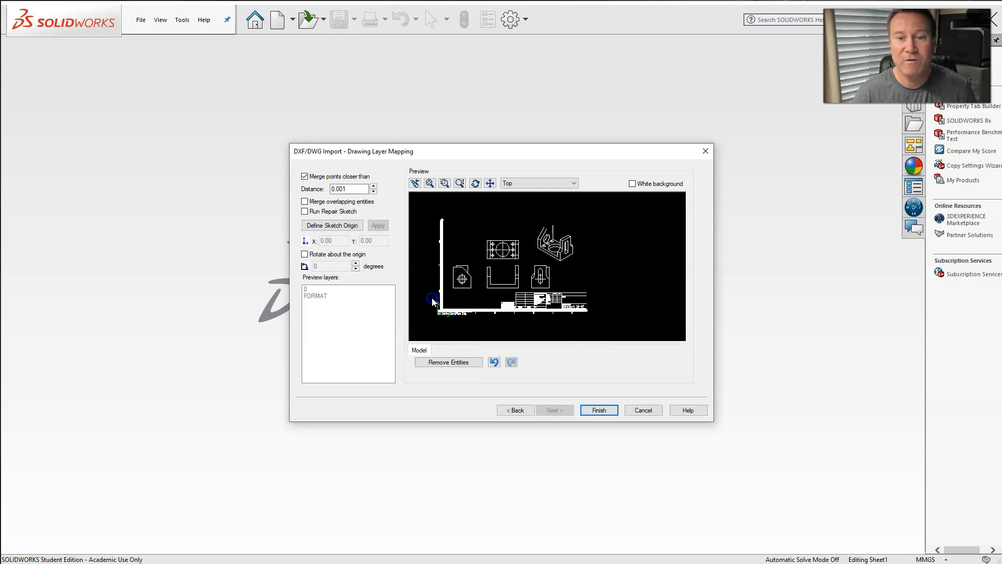
click(448, 362)
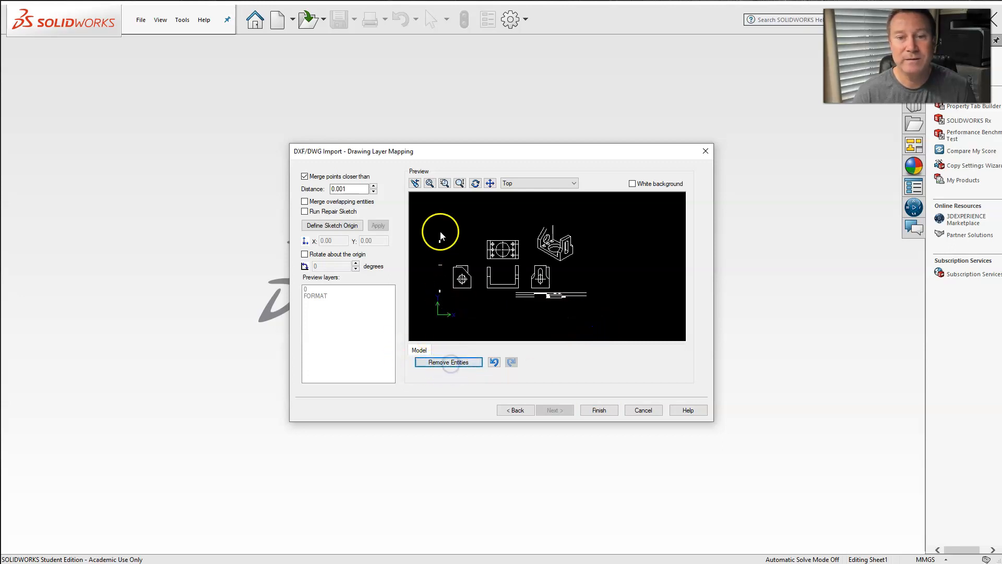
click(448, 361)
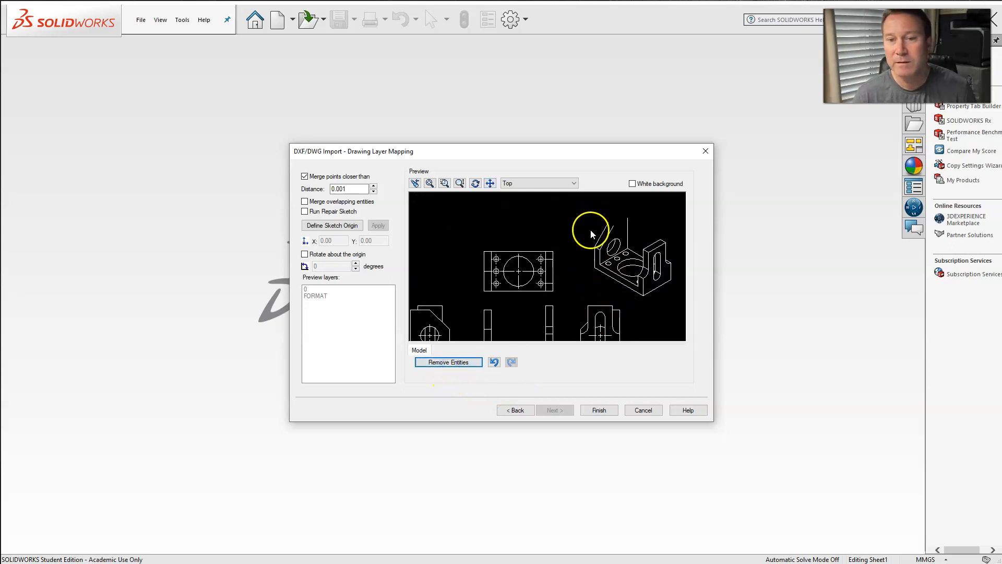
click(635, 252)
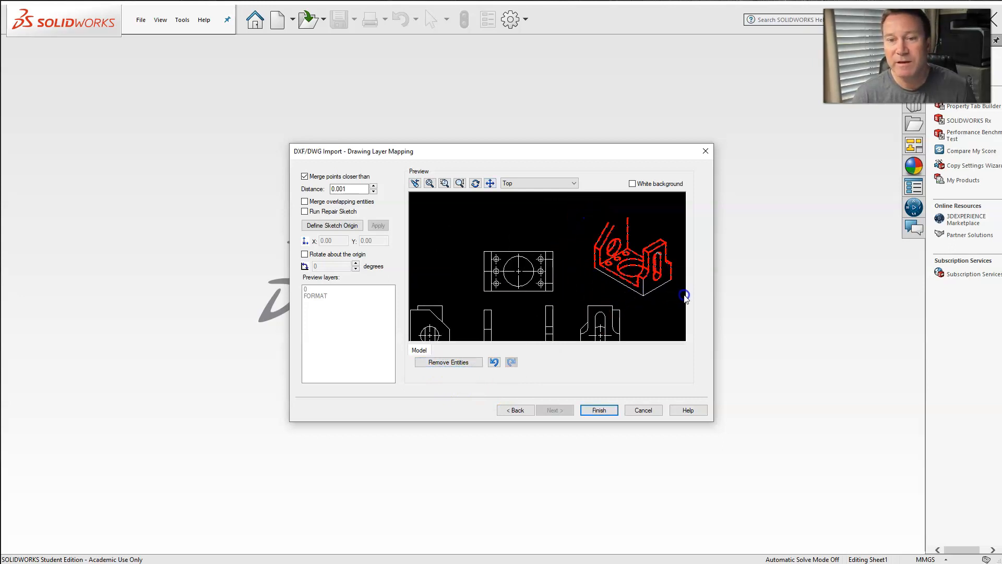
click(448, 362)
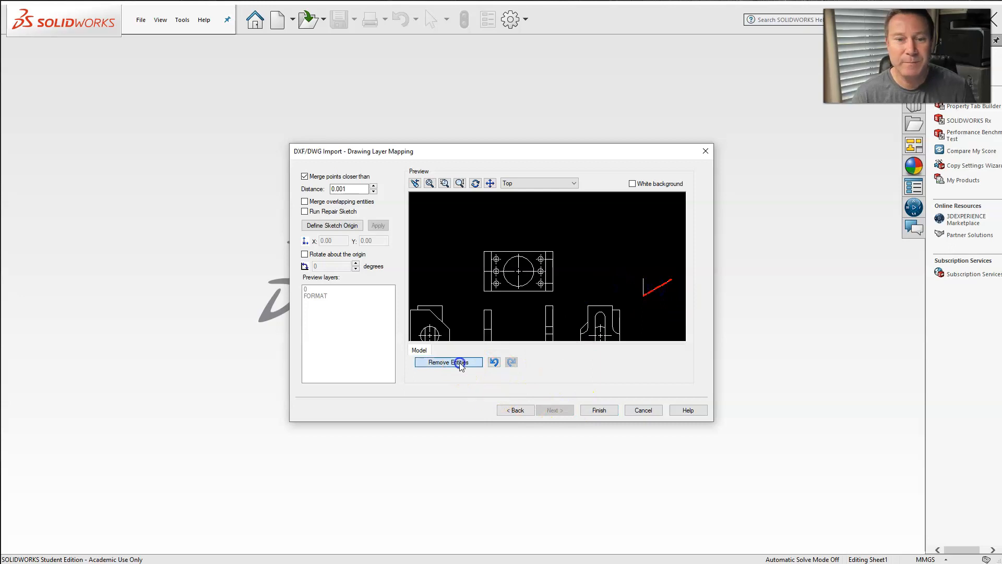
click(447, 362)
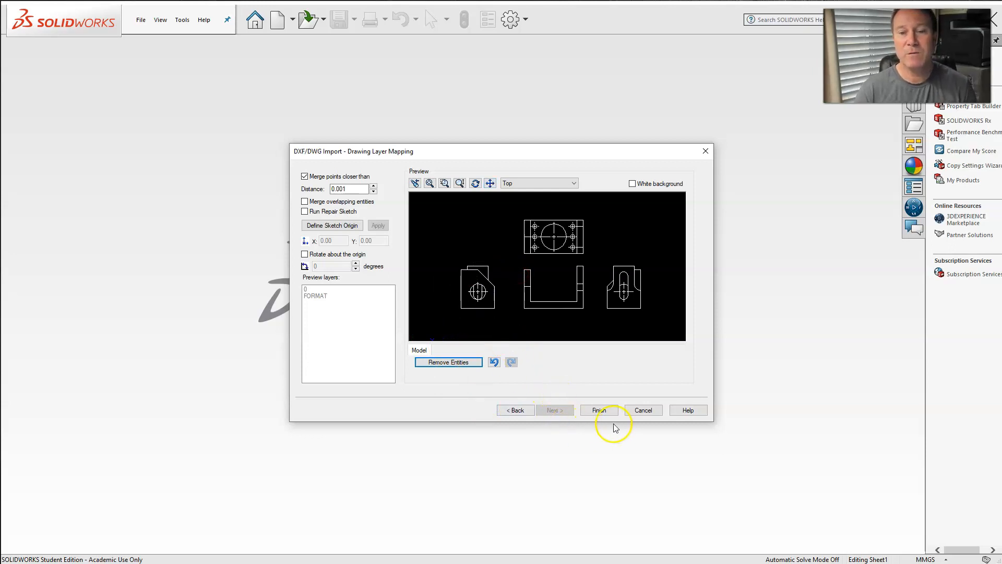
Finish the DXF/DWG Import wizard to reach the Explode Blocks prompt.
click(597, 409)
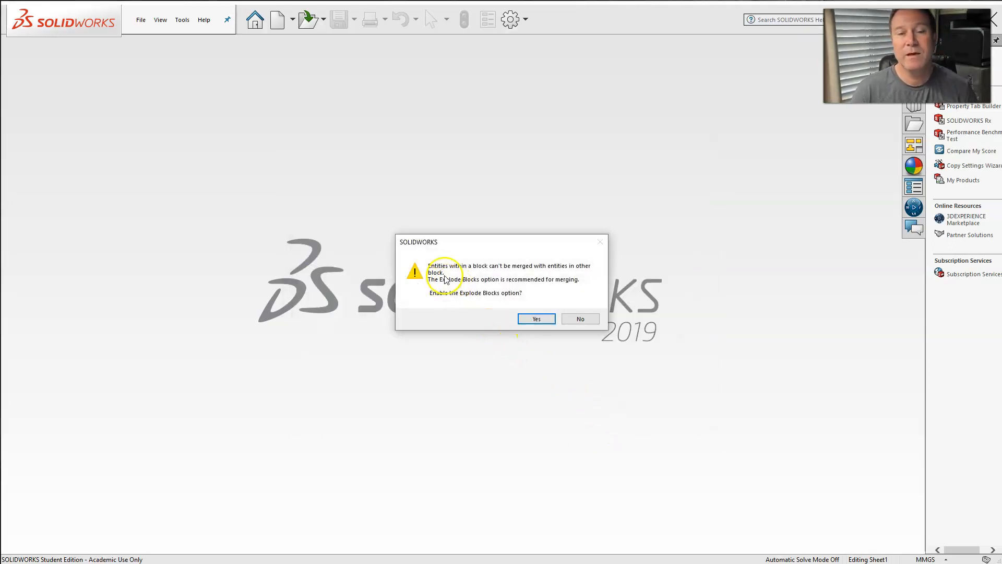
mouse_move(458, 307)
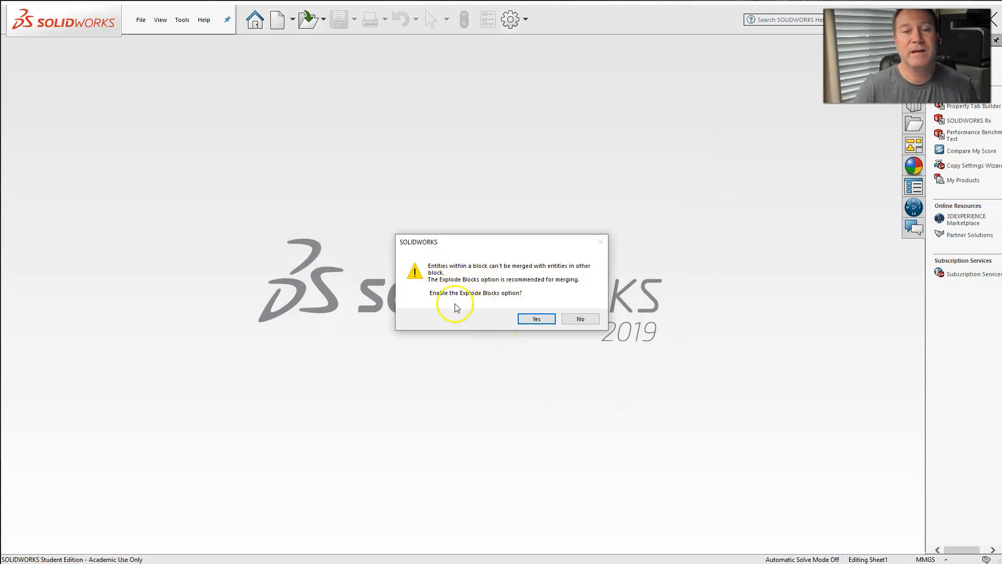
mouse_move(501, 282)
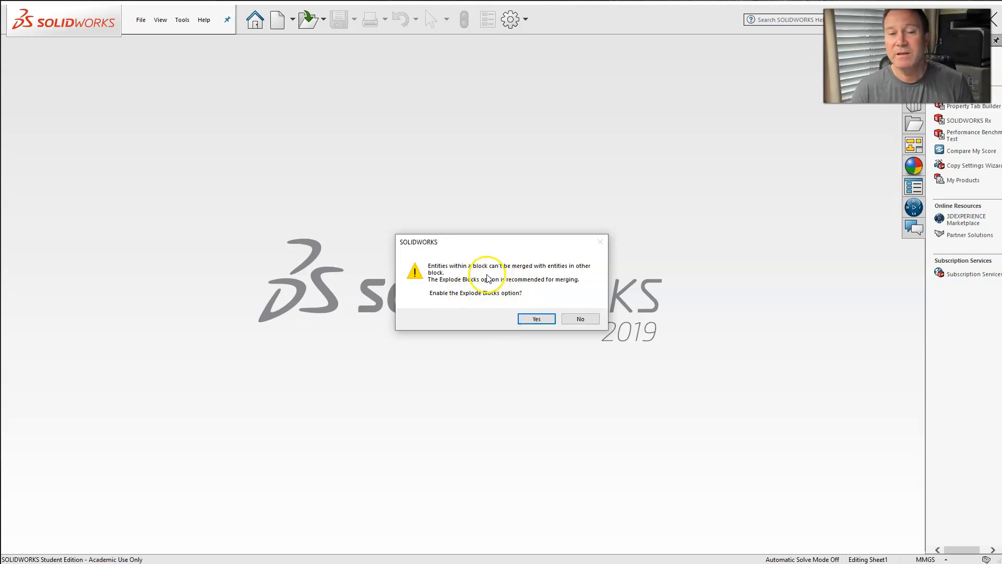
mouse_move(505, 274)
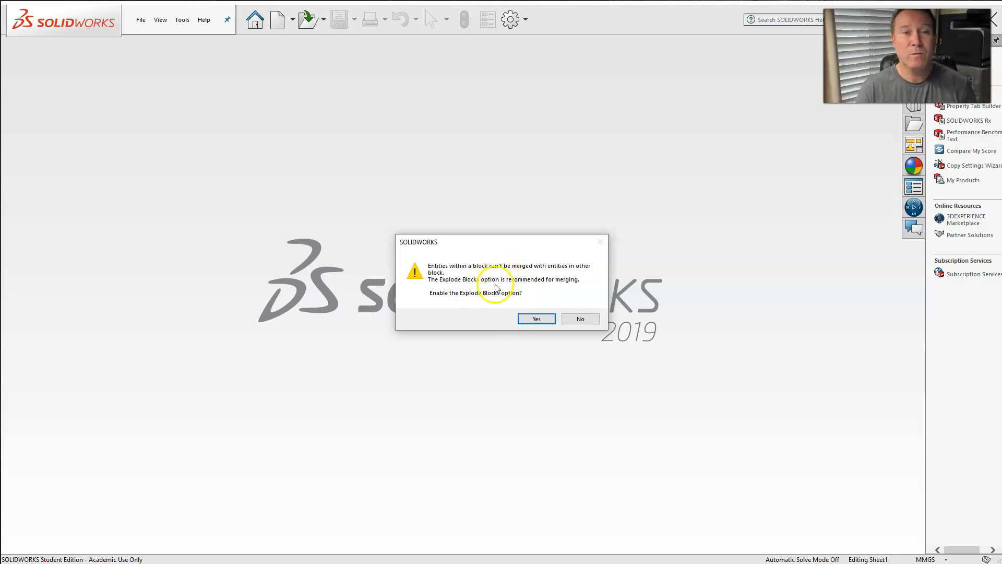
mouse_move(495, 289)
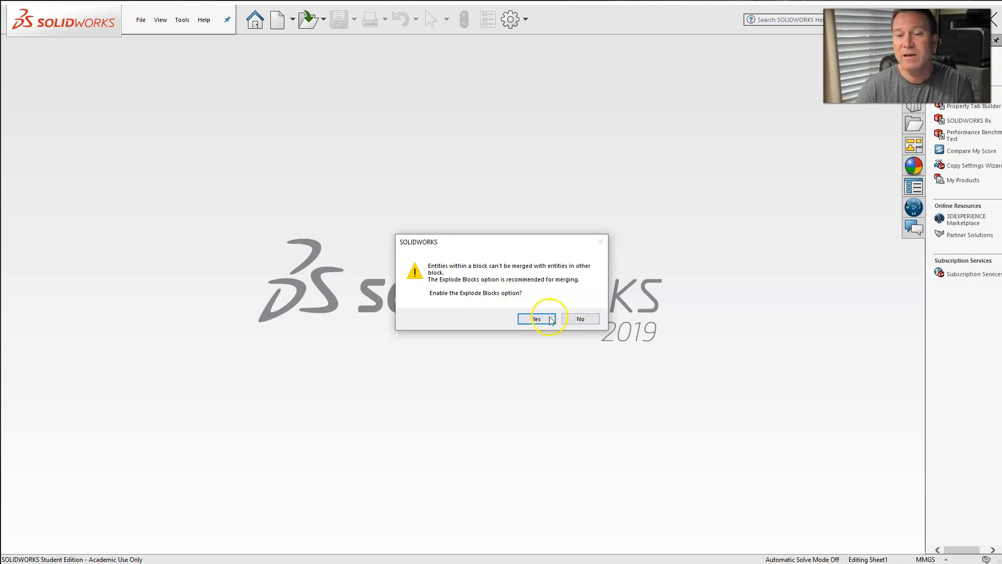
mouse_move(488, 329)
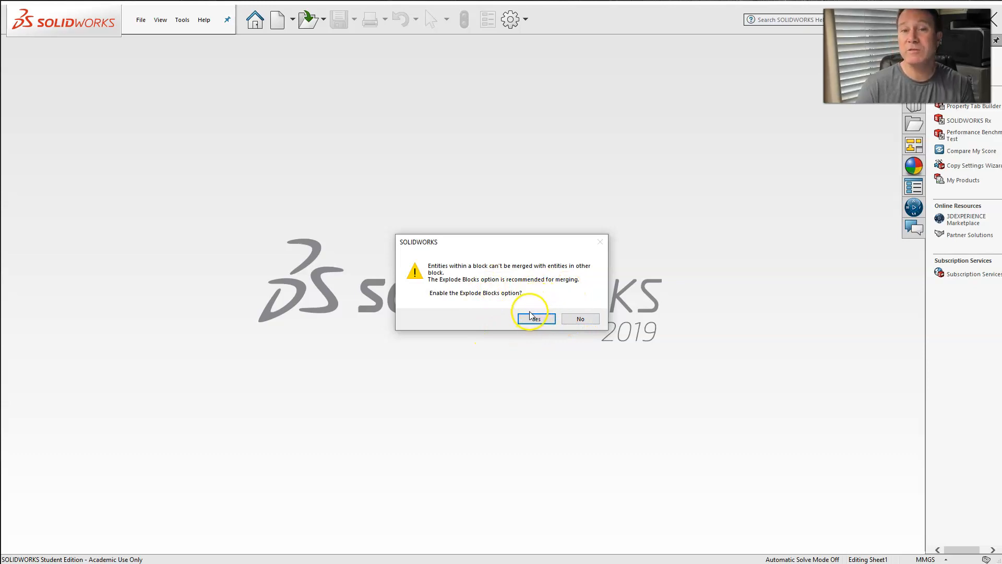
mouse_move(547, 346)
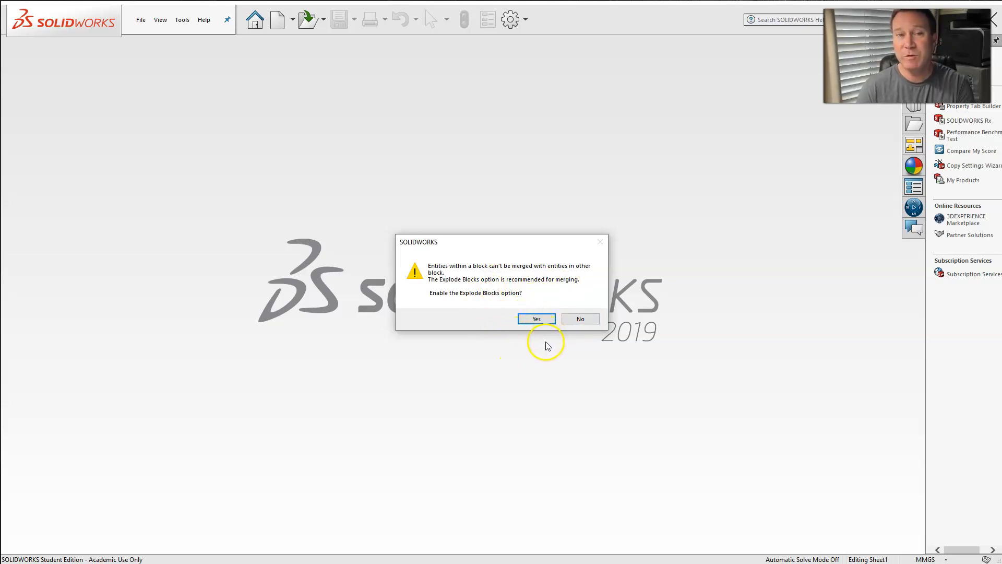
mouse_move(555, 353)
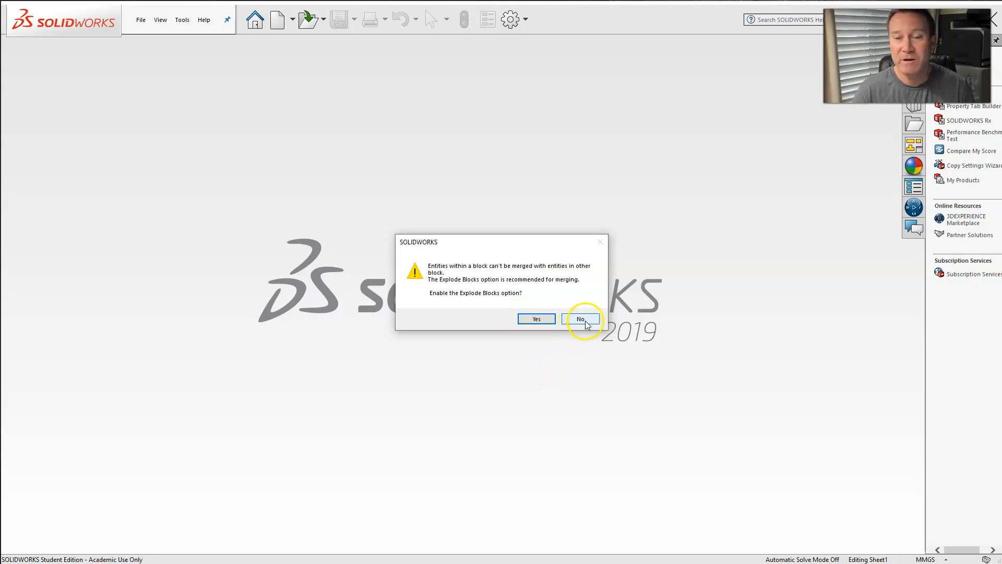
Answer No to exploding blocks, creating the views as a sketch.
click(581, 319)
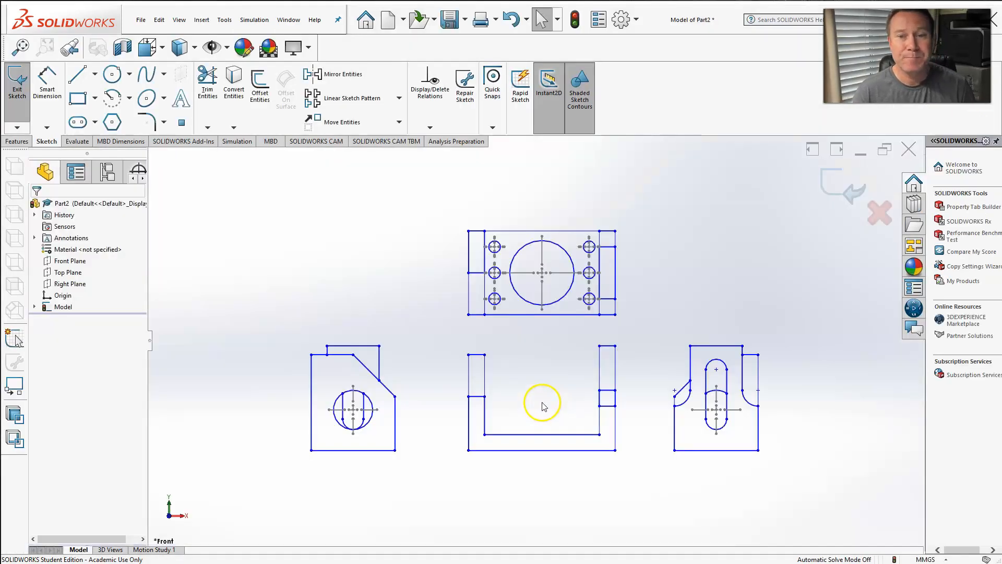
mouse_move(697, 425)
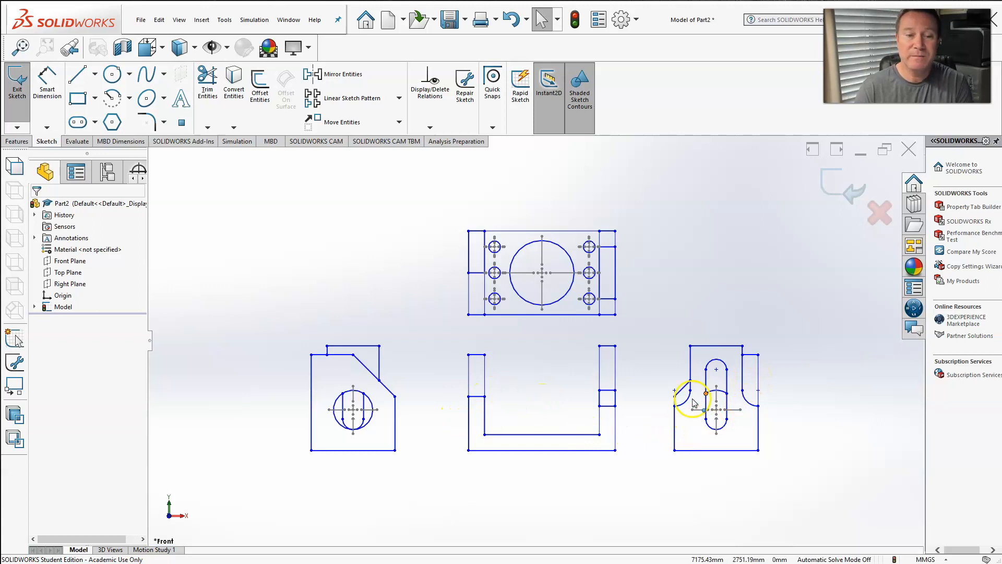
mouse_move(582, 381)
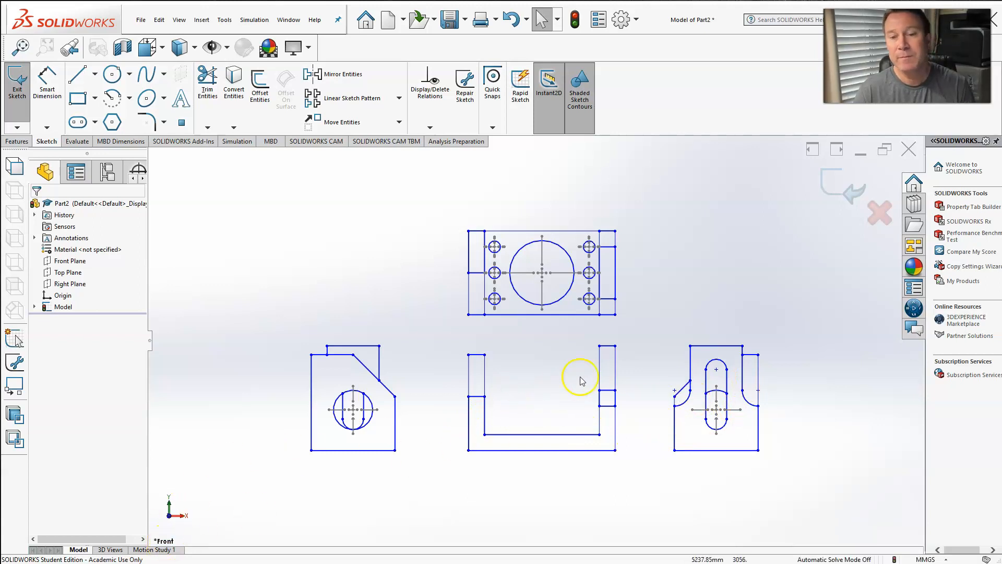
mouse_move(183, 447)
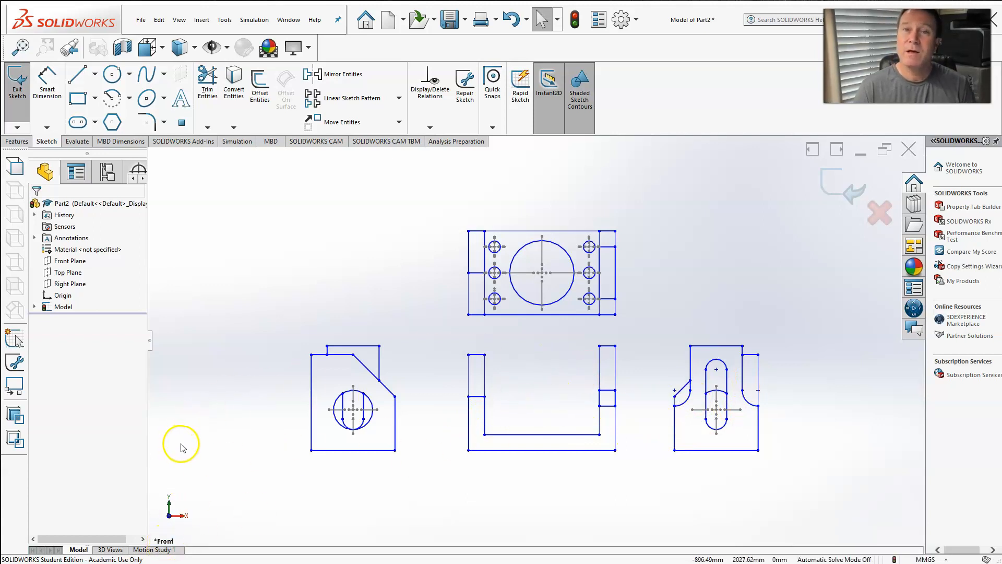
mouse_move(261, 438)
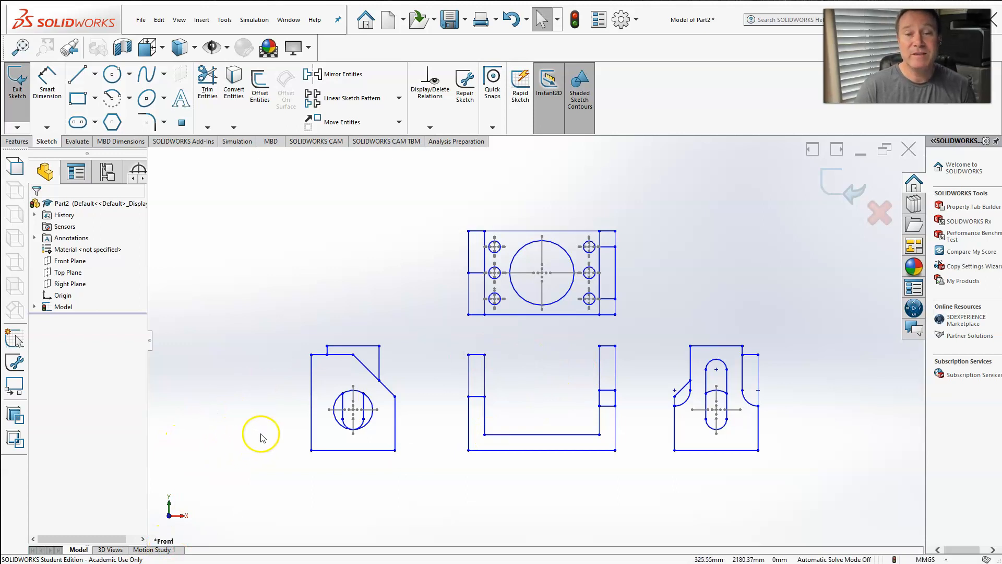
mouse_move(287, 430)
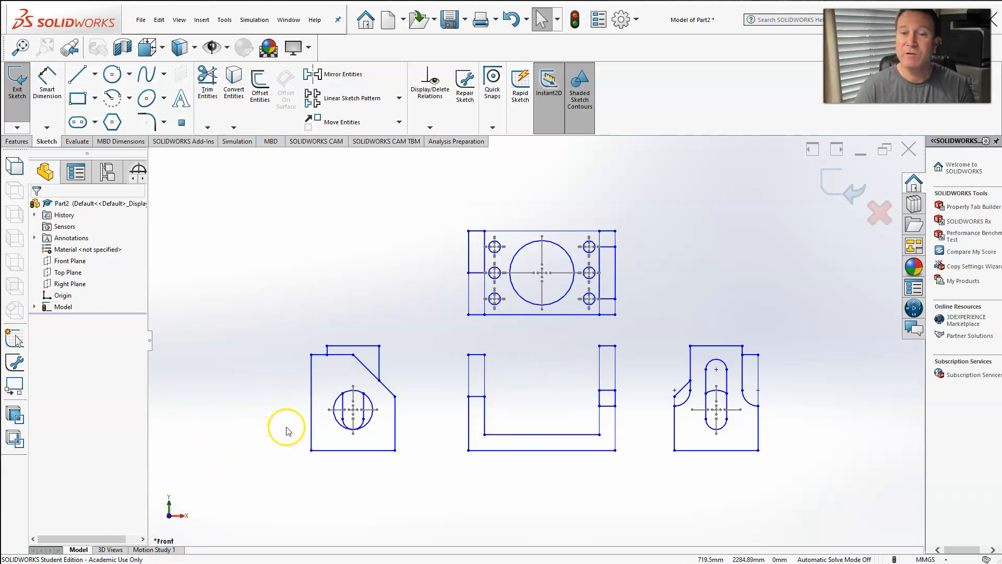